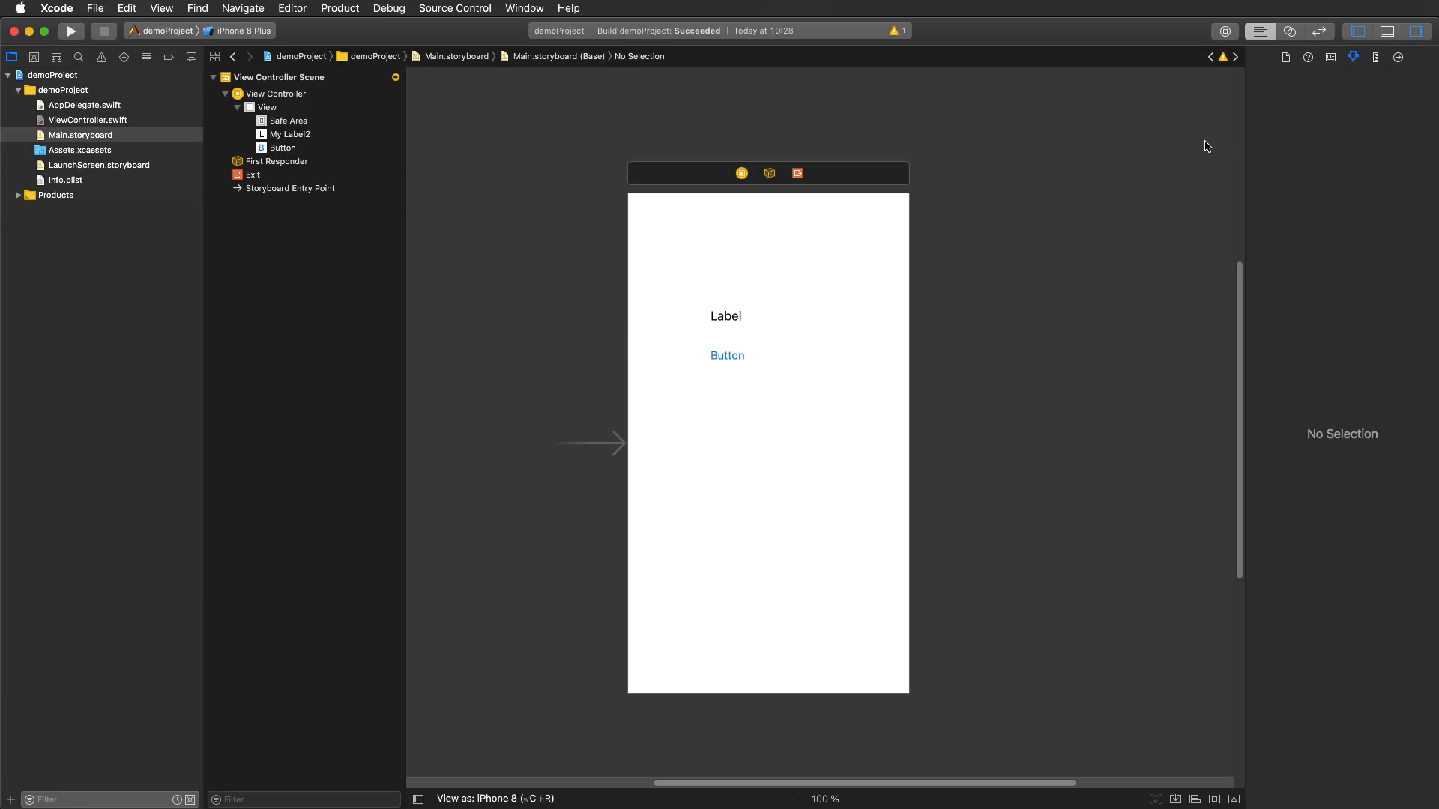
mouse_move(1080, 90)
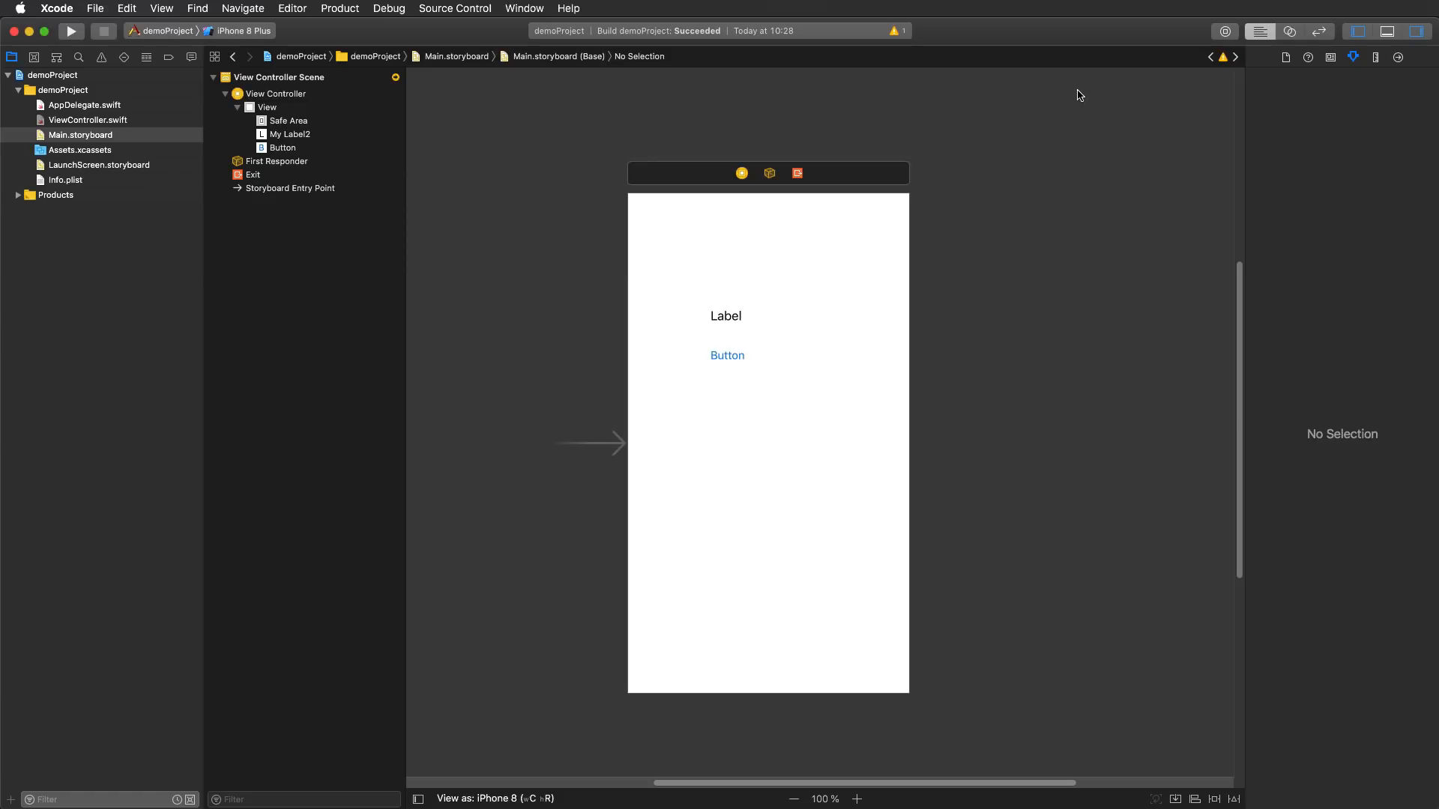
Search the Object Library for a UIButton and text field to add to the scene
click(726, 315)
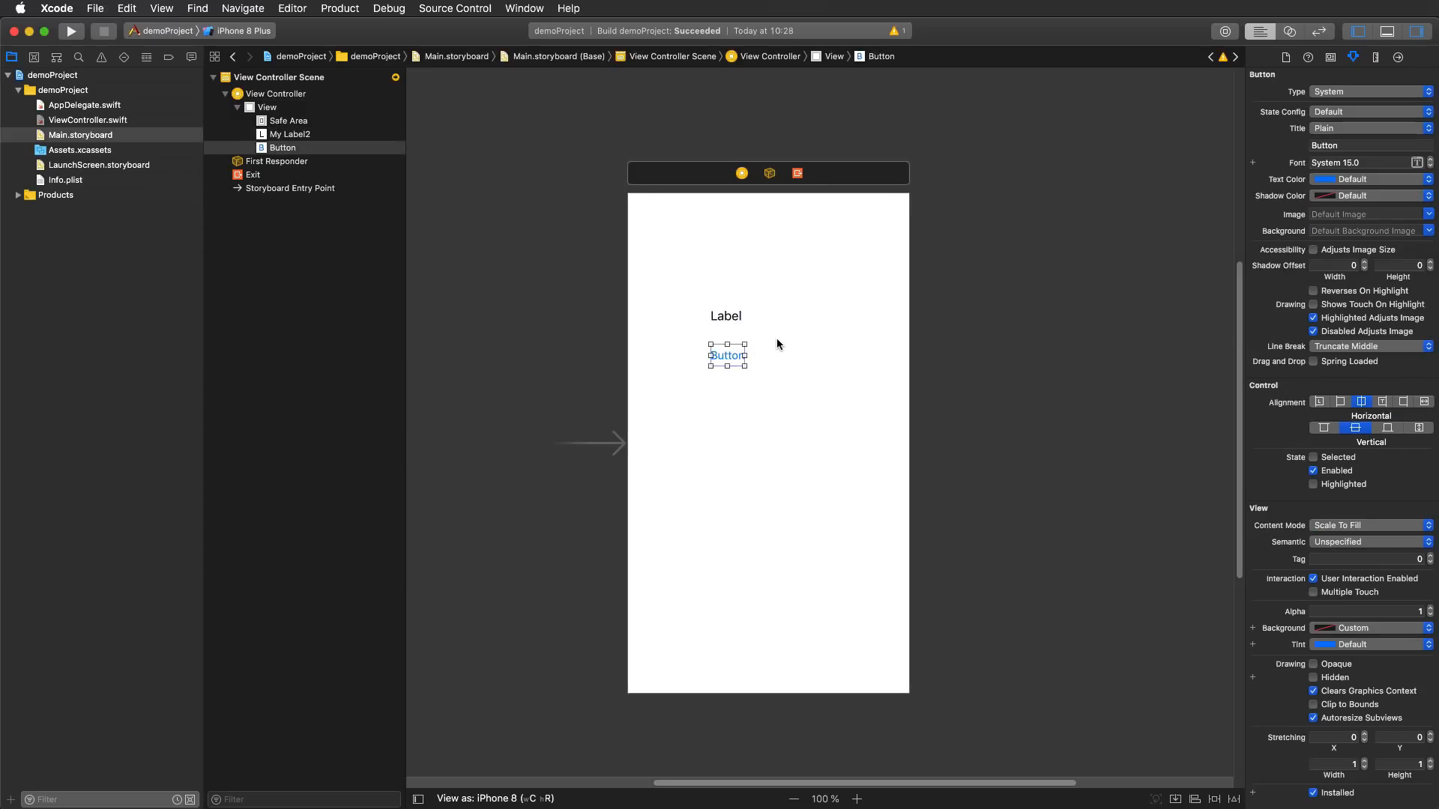
mouse_move(1181, 49)
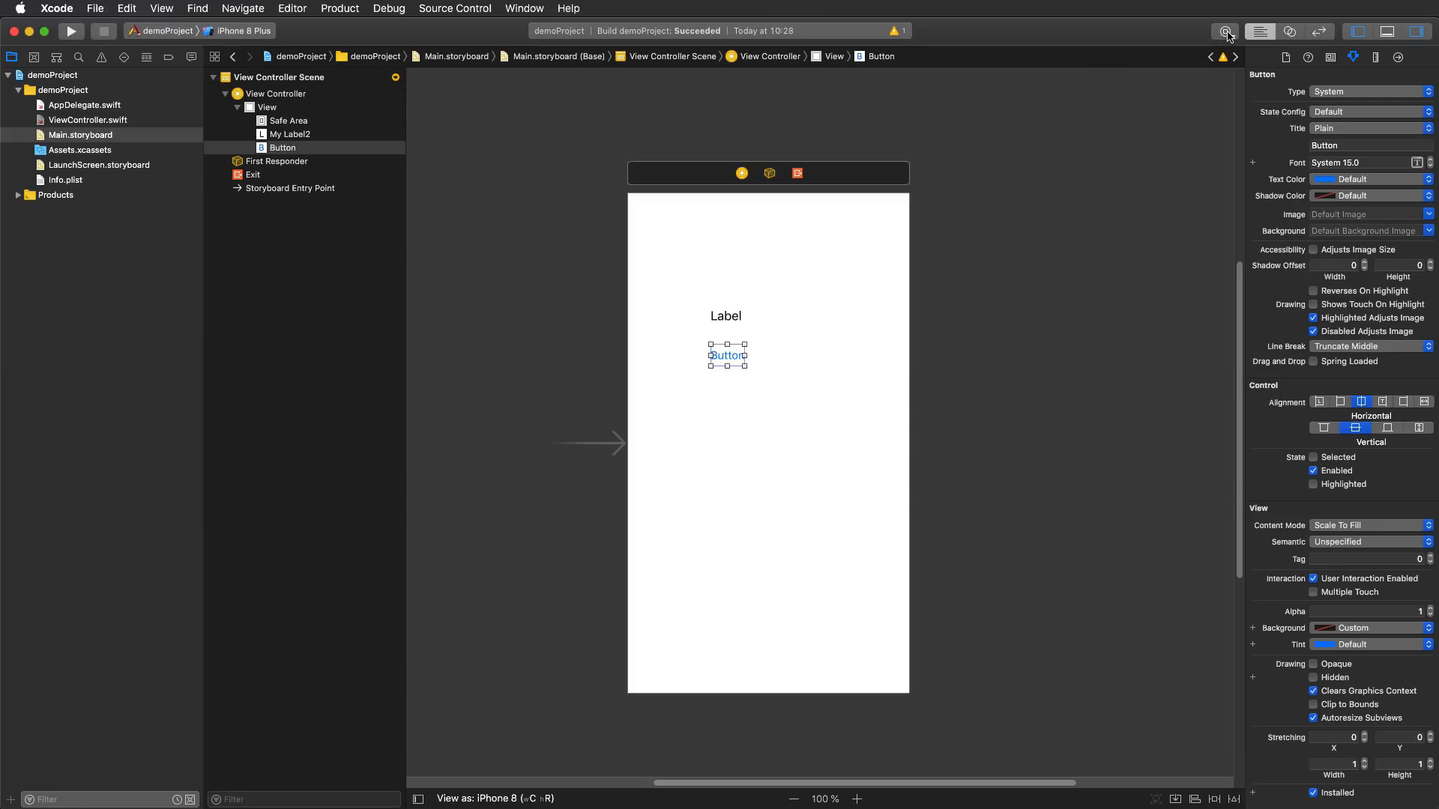
mouse_move(1225, 32)
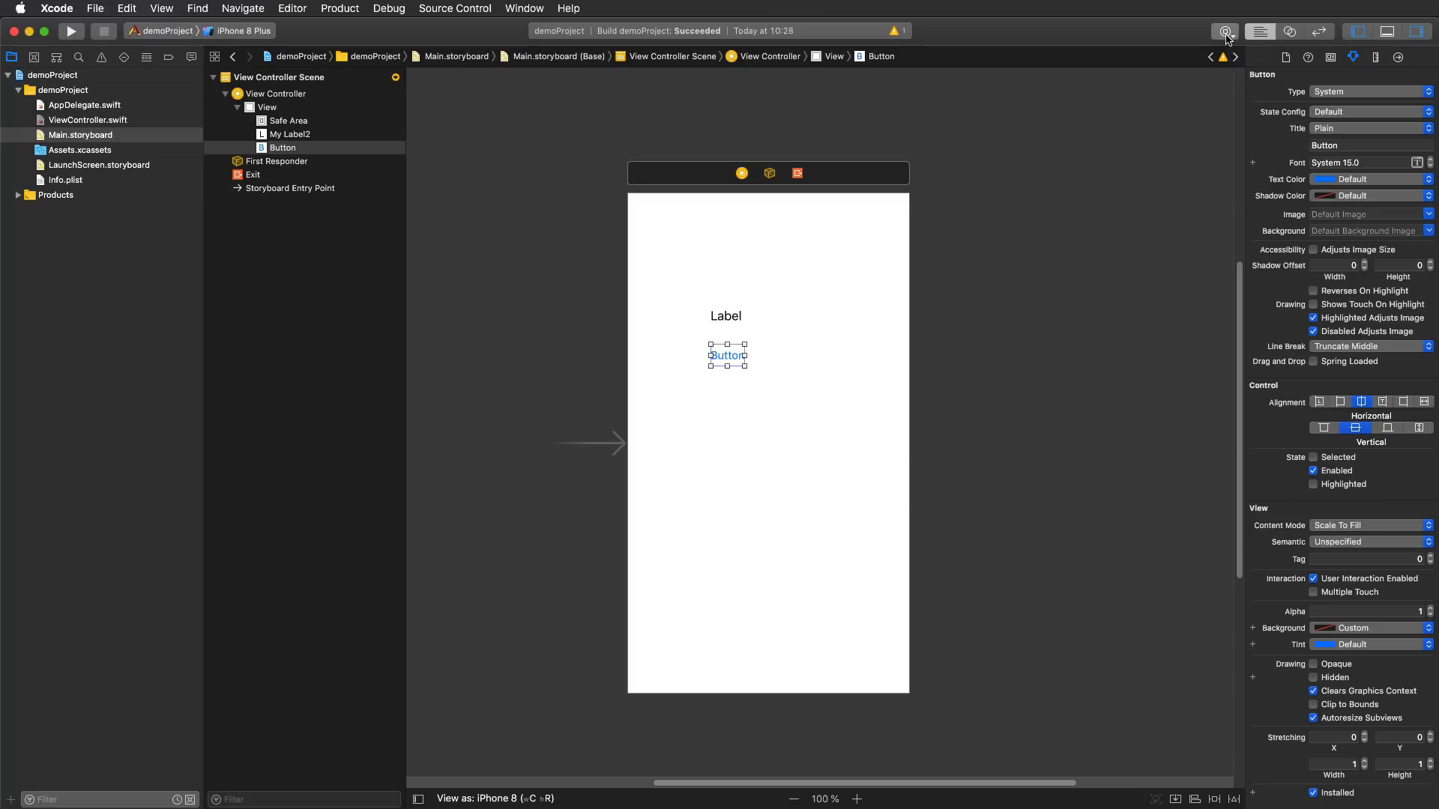
click(1224, 30)
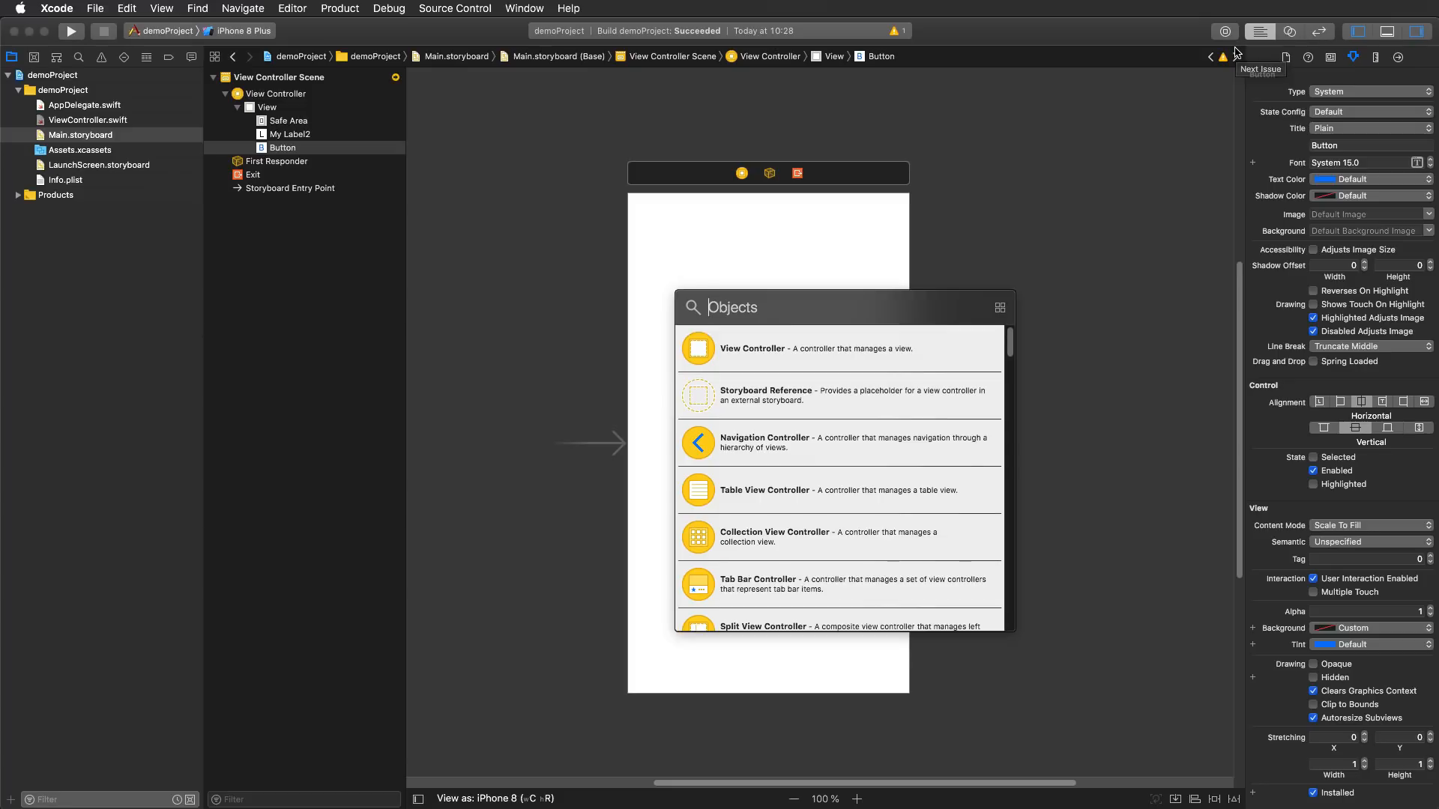
text(uibutto)
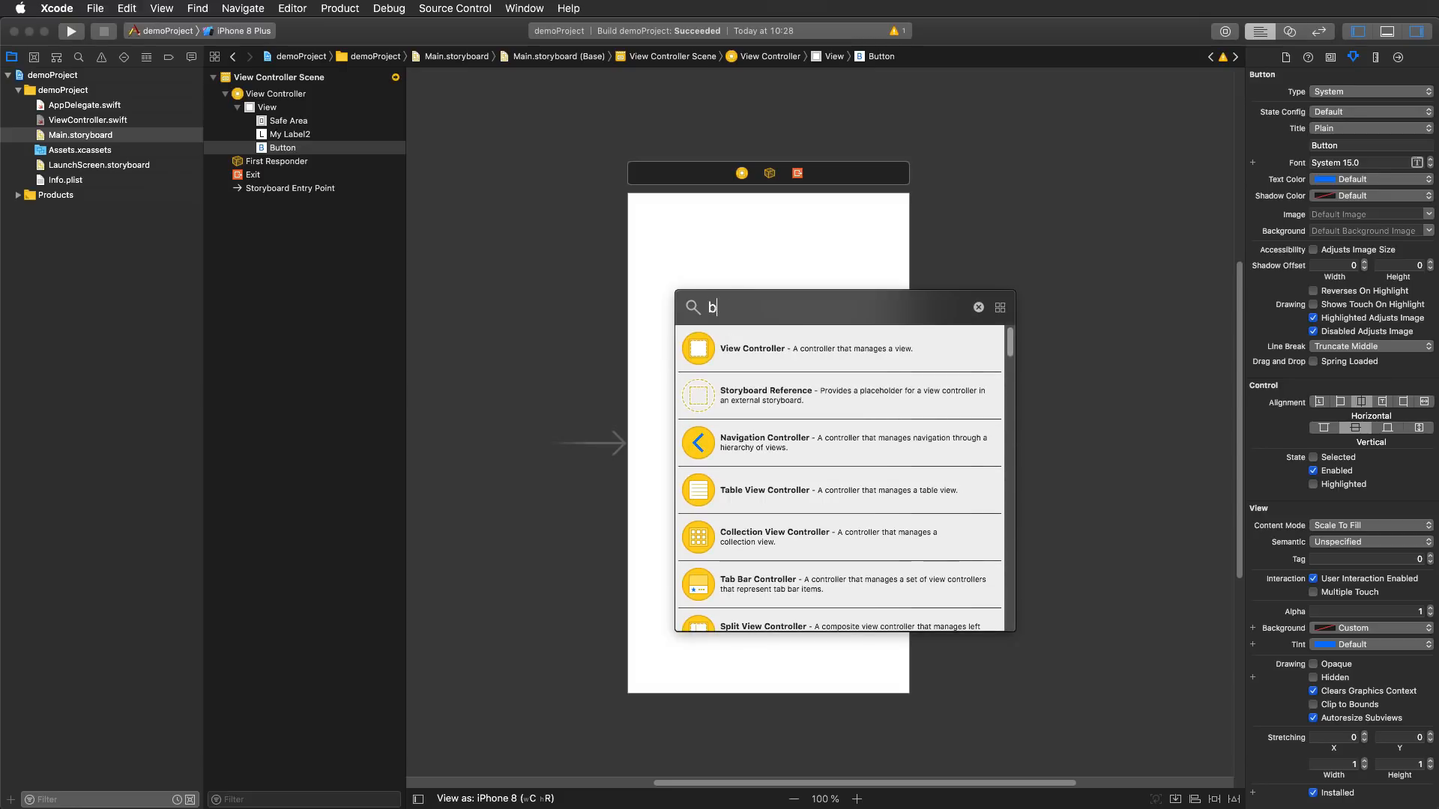
text(utton)
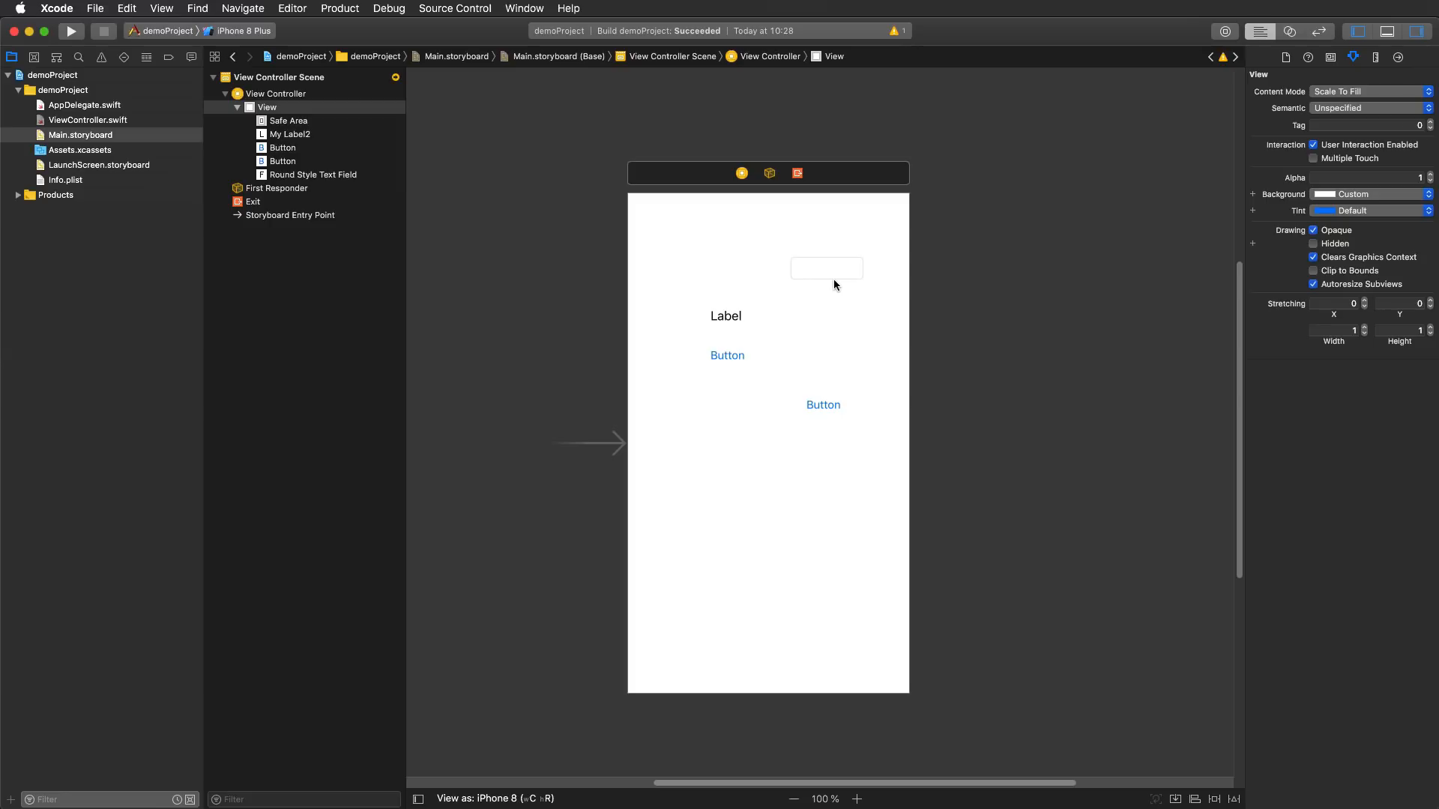
mouse_move(818, 138)
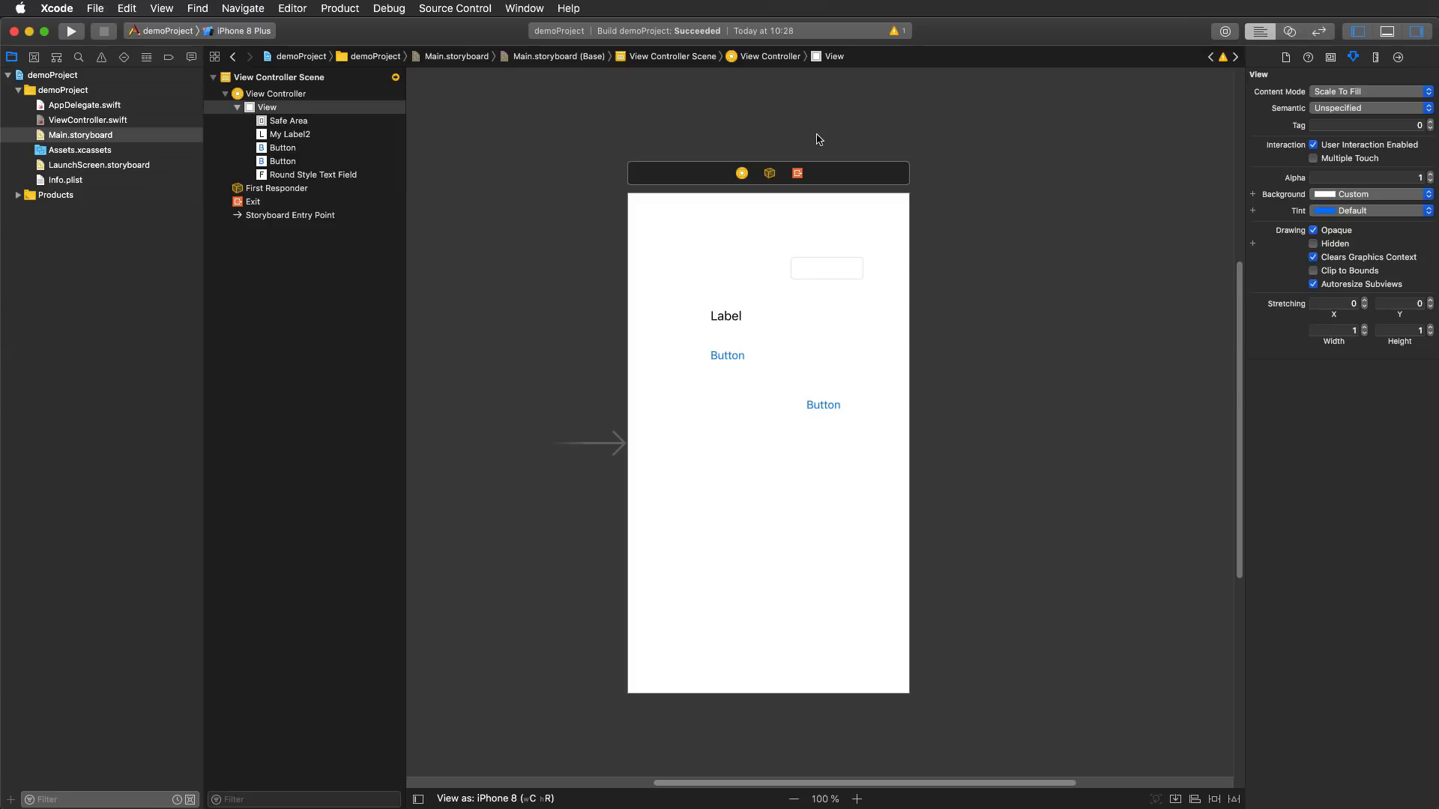
Open ViewController.swift and enable the code folding ribbon in Text Editing preferences
click(81, 134)
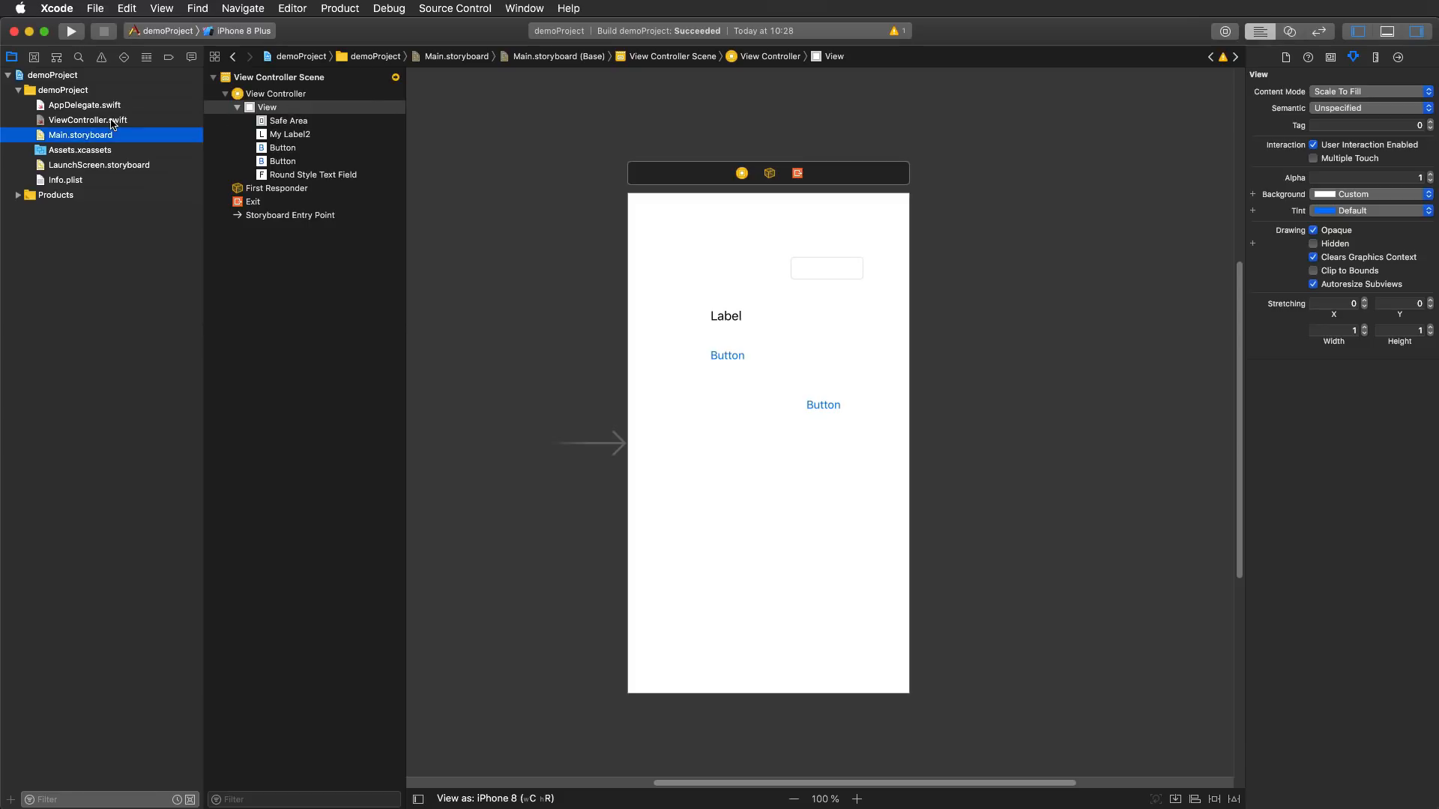
click(88, 120)
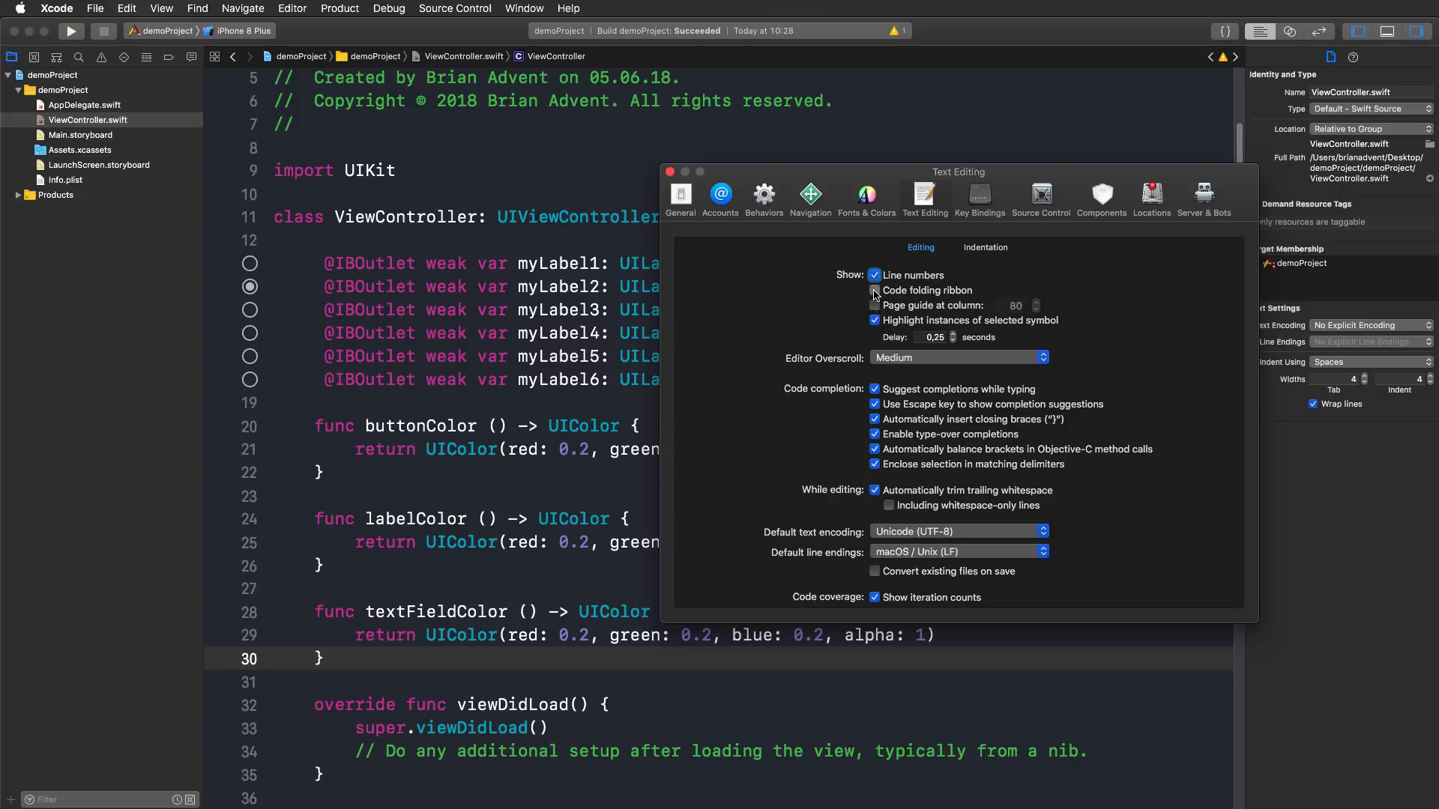
click(874, 290)
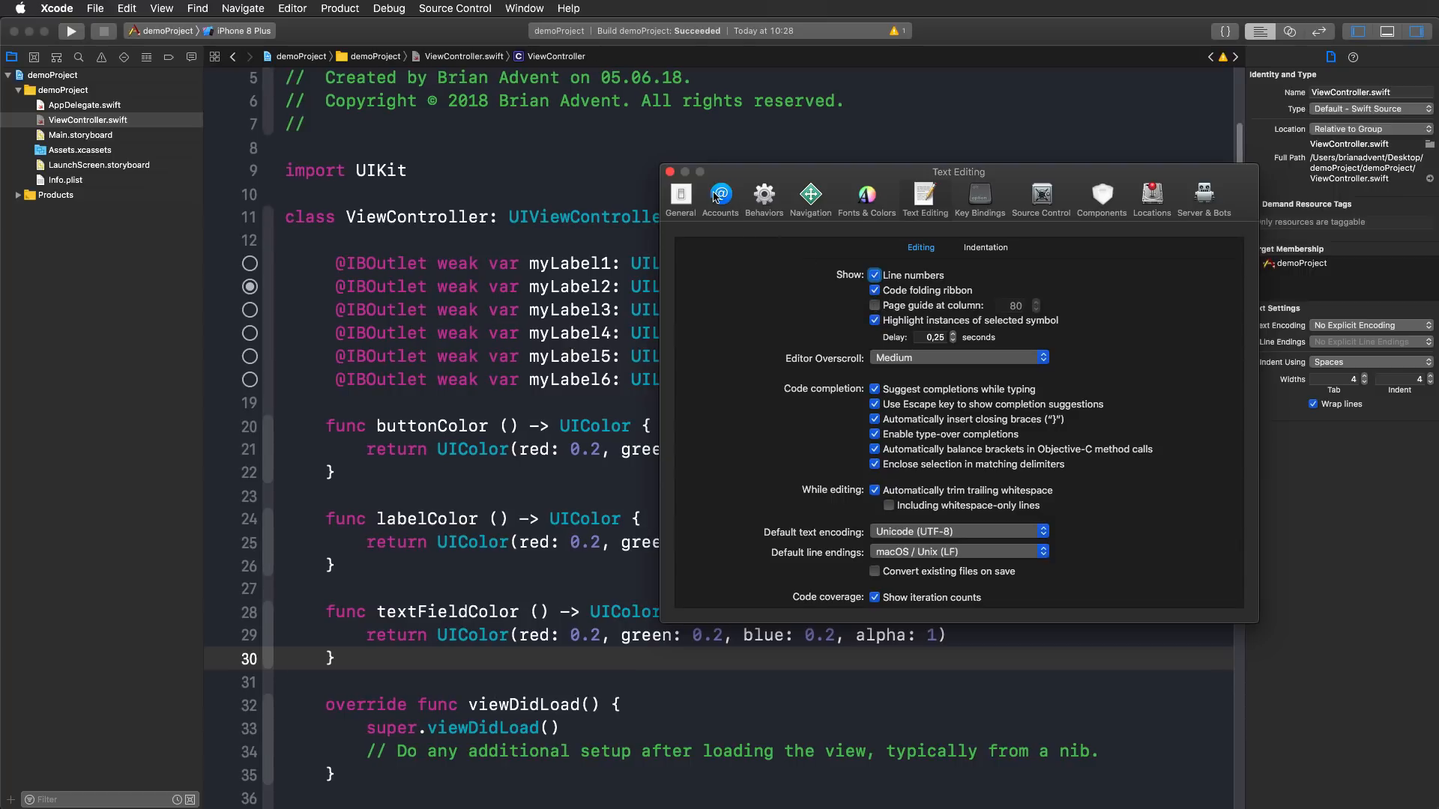
click(670, 172)
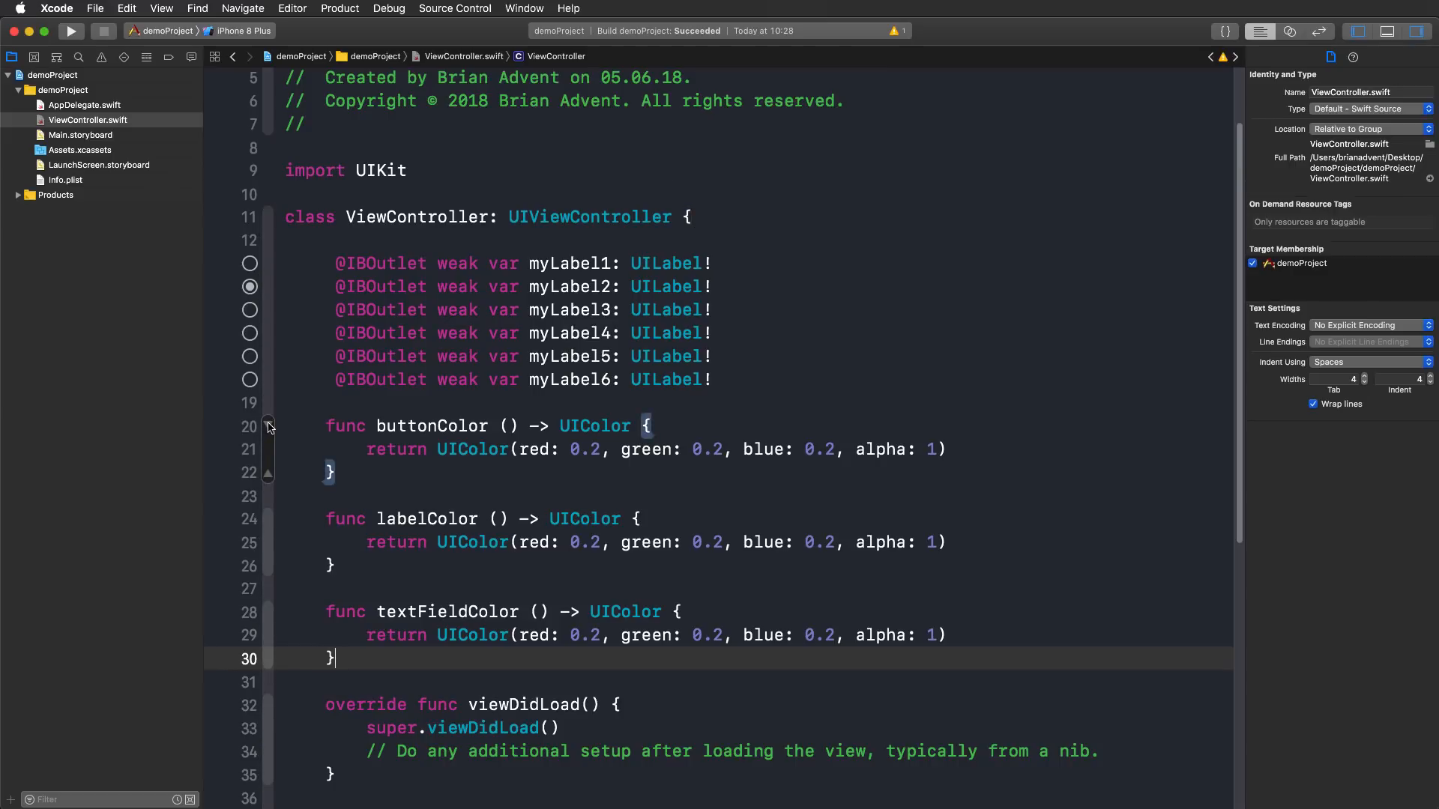
Fold and unfold the color functions, then select buttonColor's func keyword for replacement
click(267, 437)
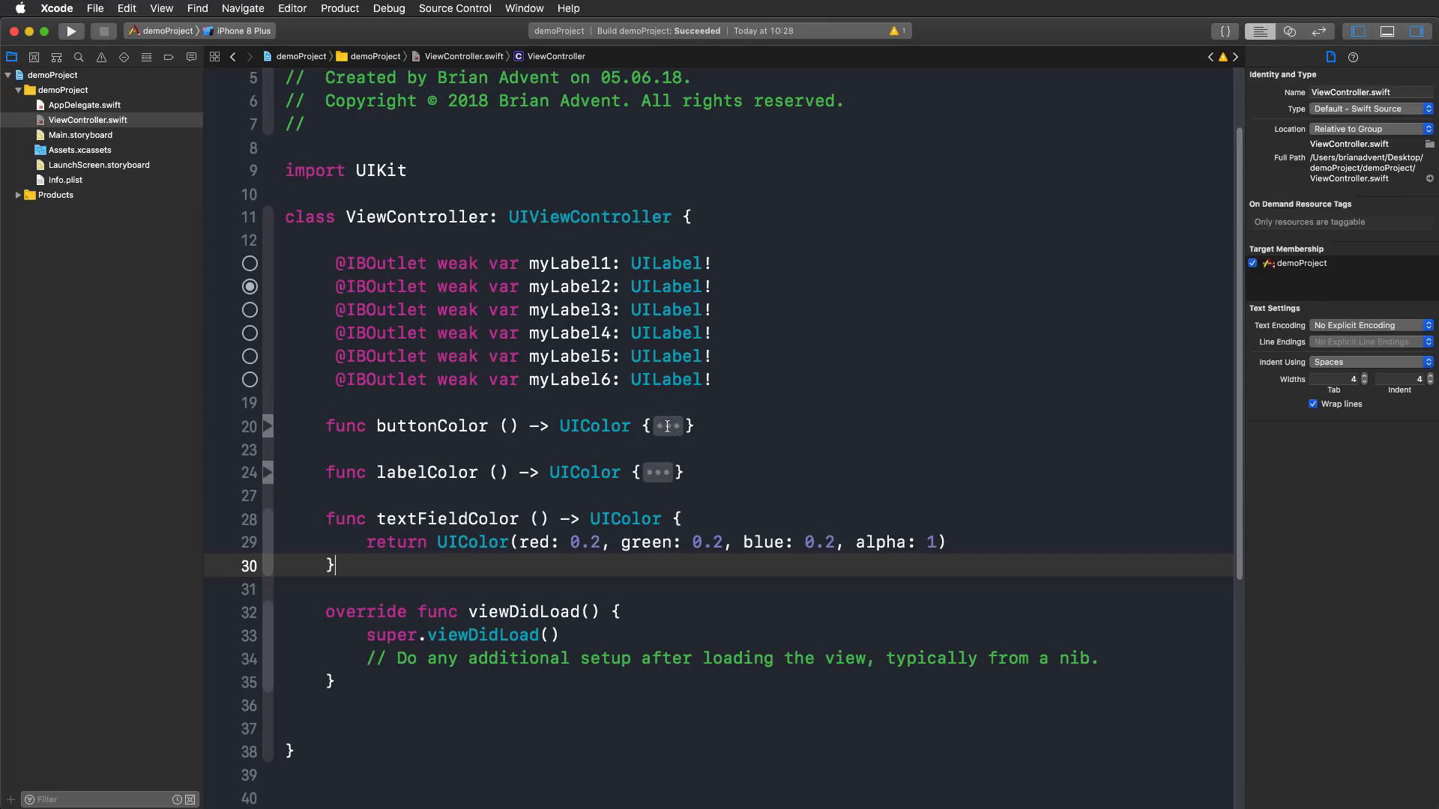
click(667, 425)
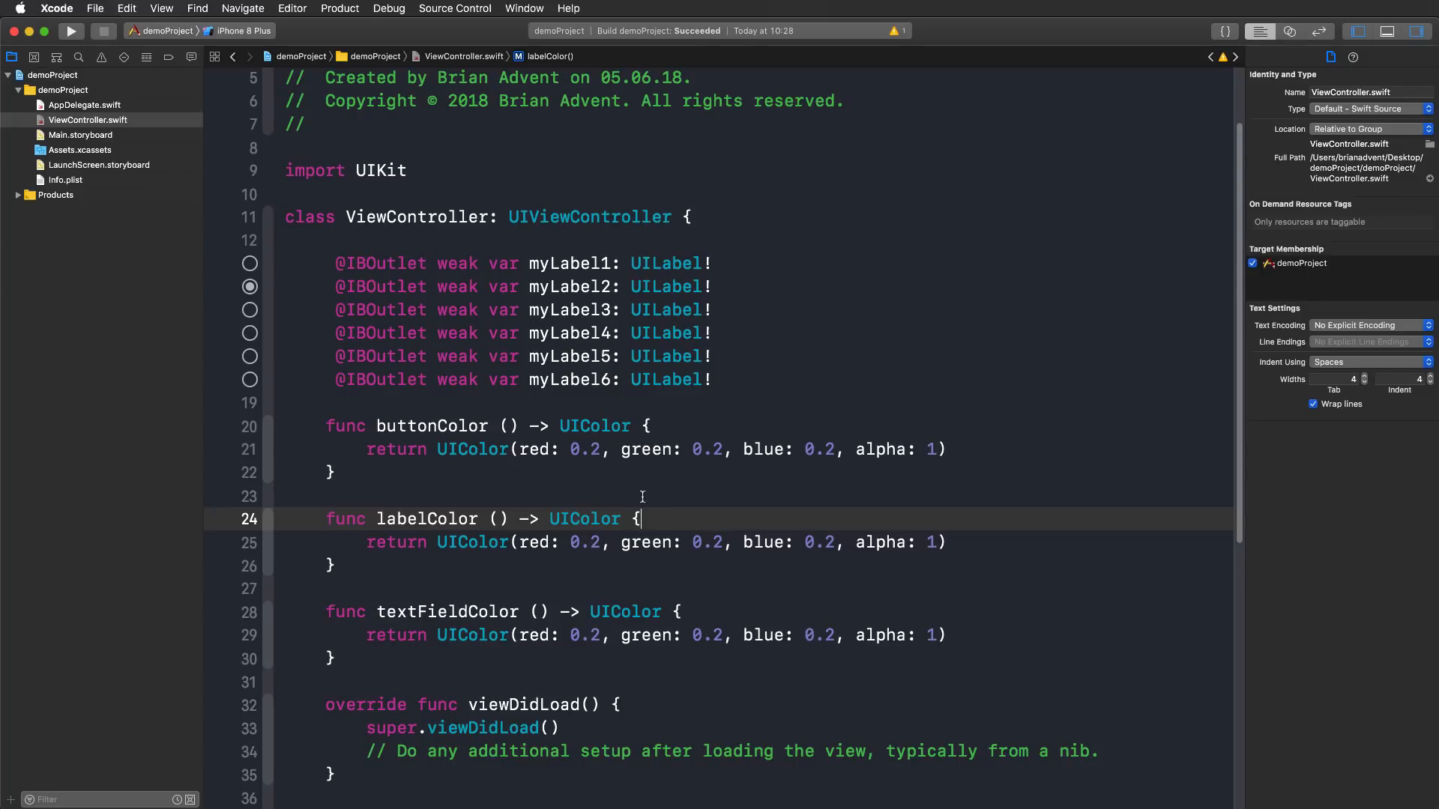
click(328, 426)
text(var)
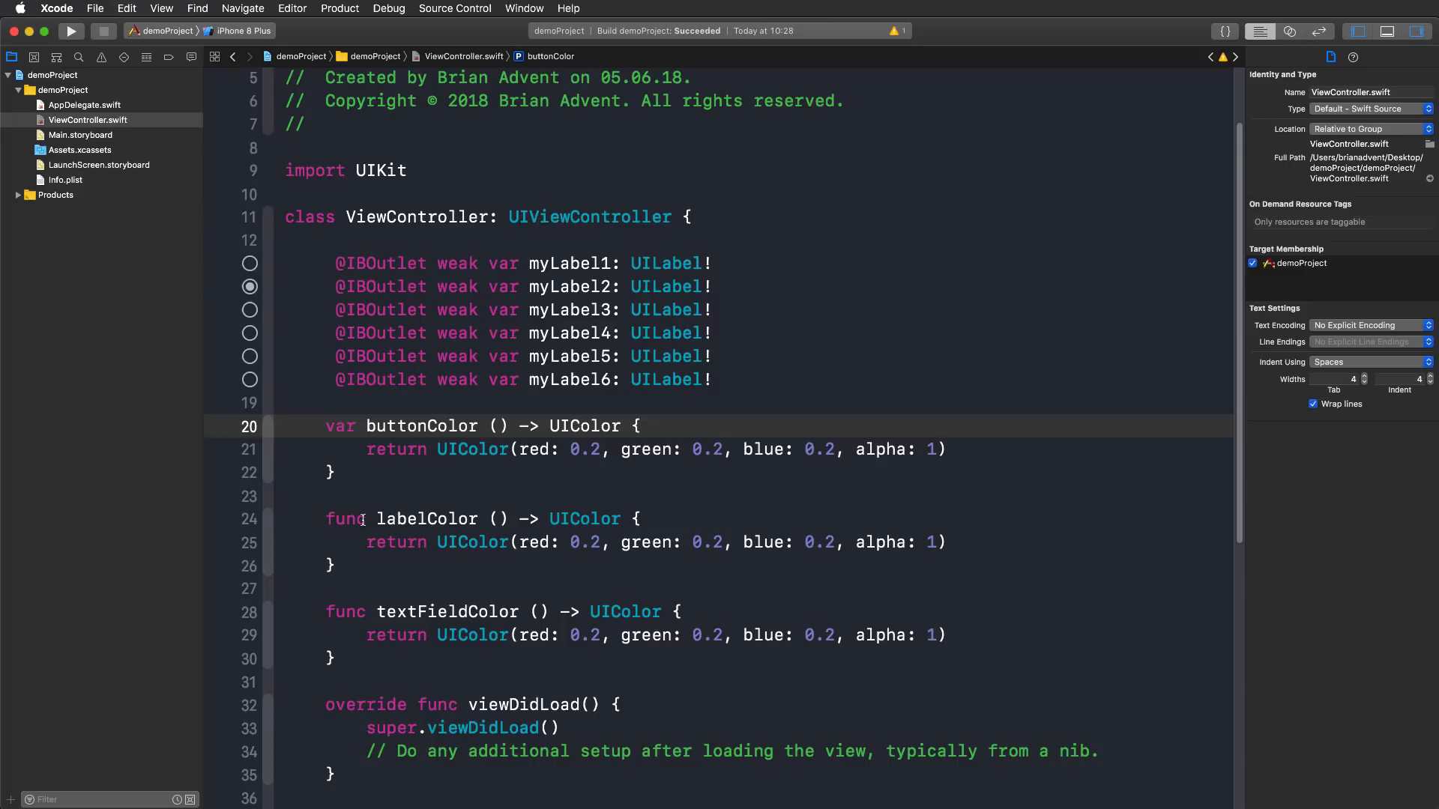
double_click(344, 519)
text(func)
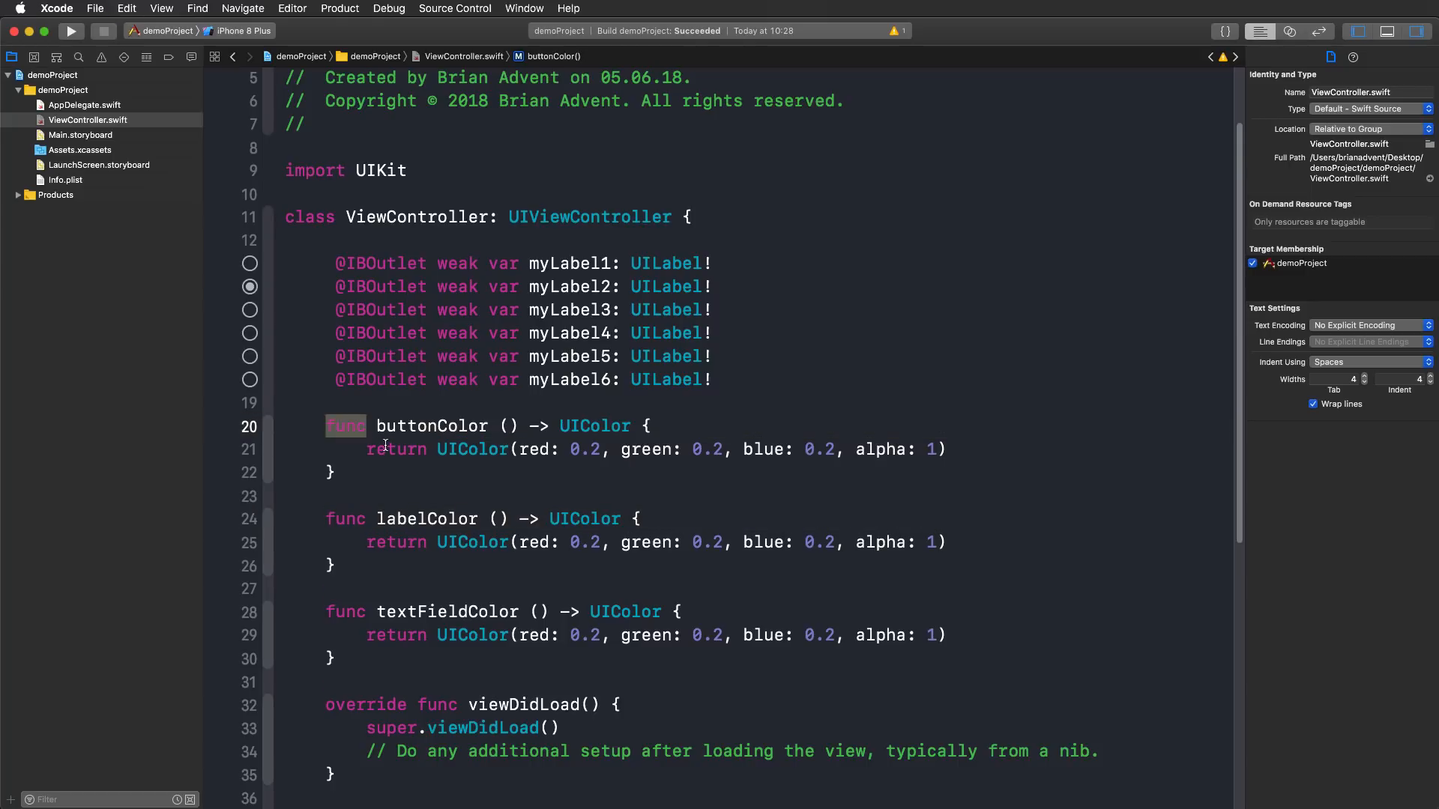
Convert buttonColor, labelColor and textFieldColor from funcs into computed UIColor vars
click(385, 449)
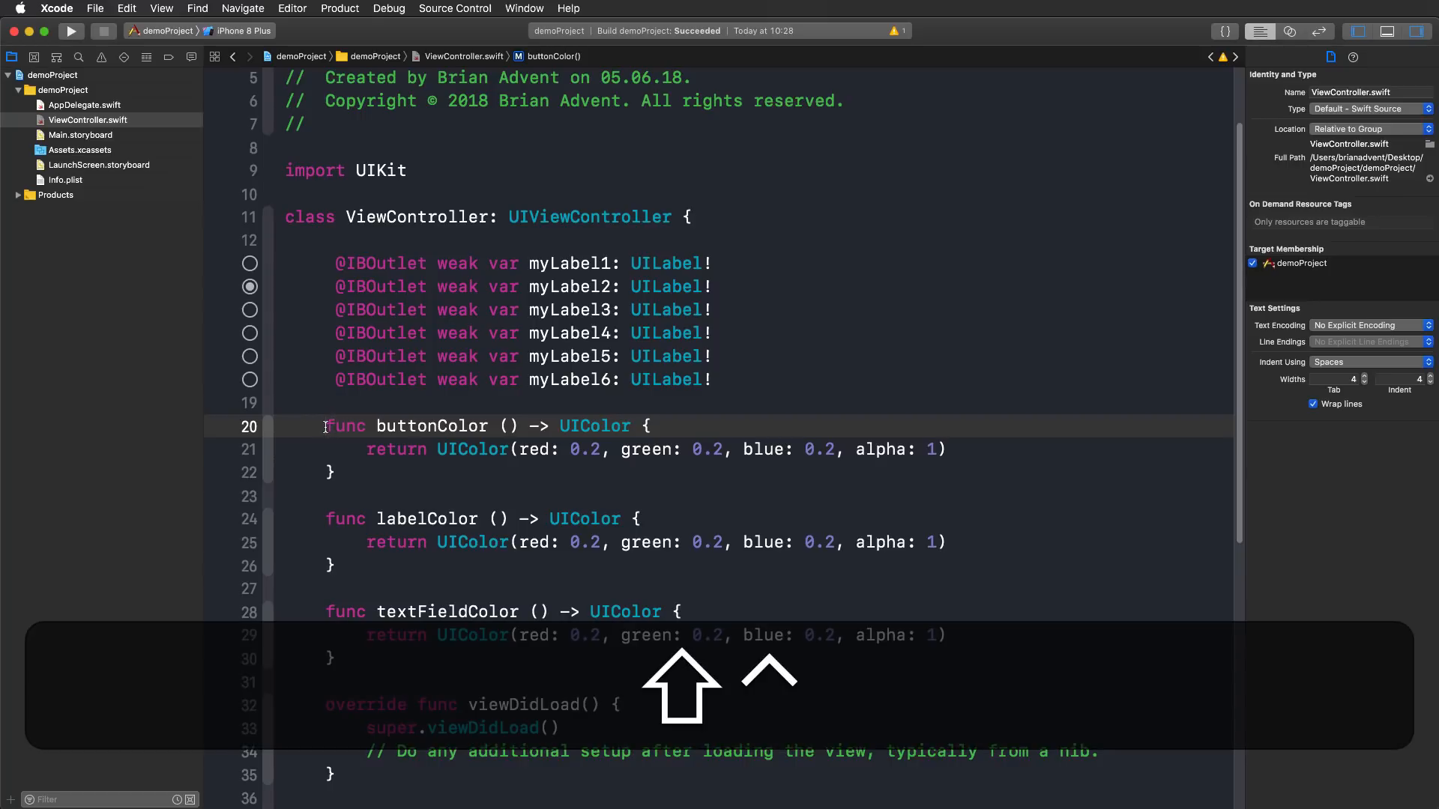
mouse_move(327, 519)
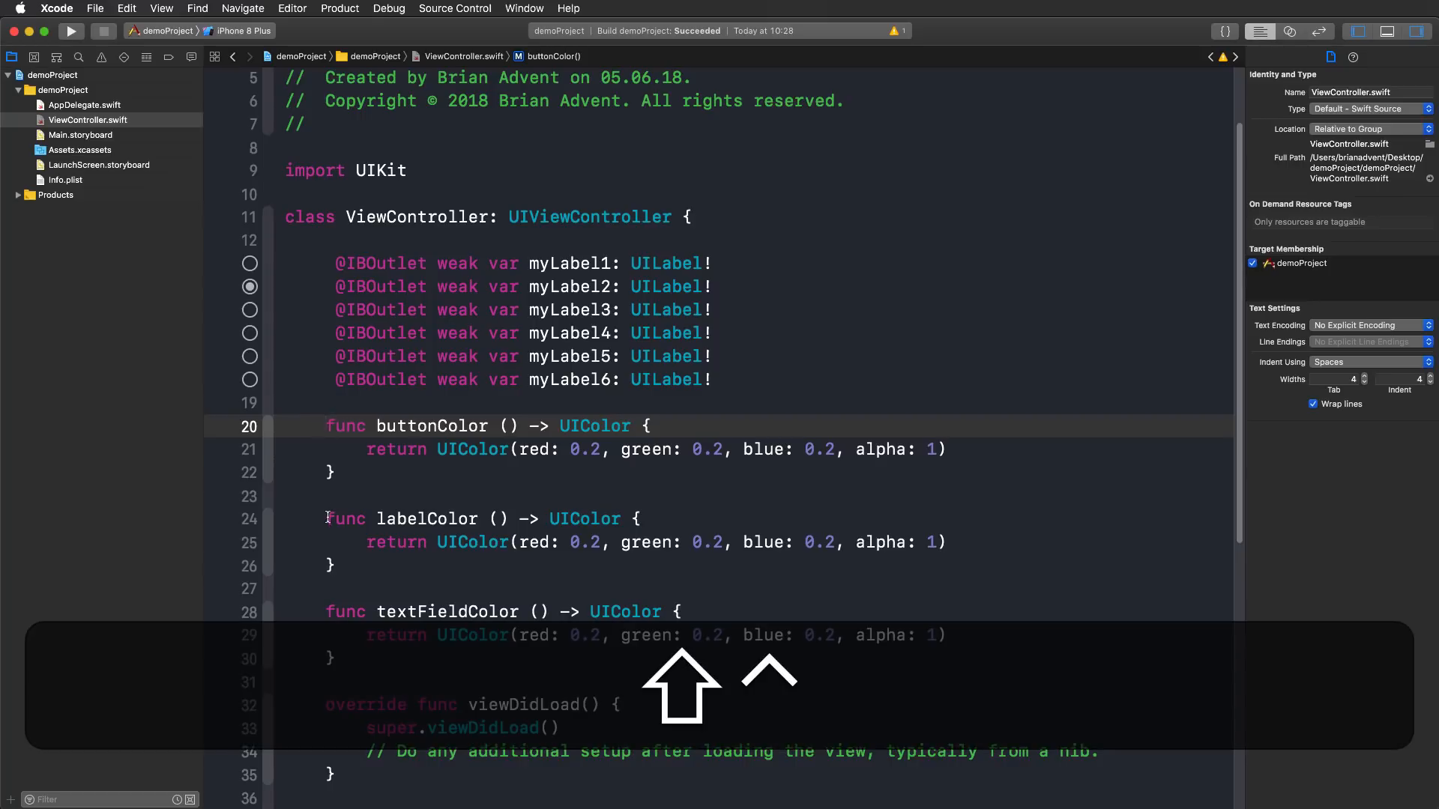
click(361, 612)
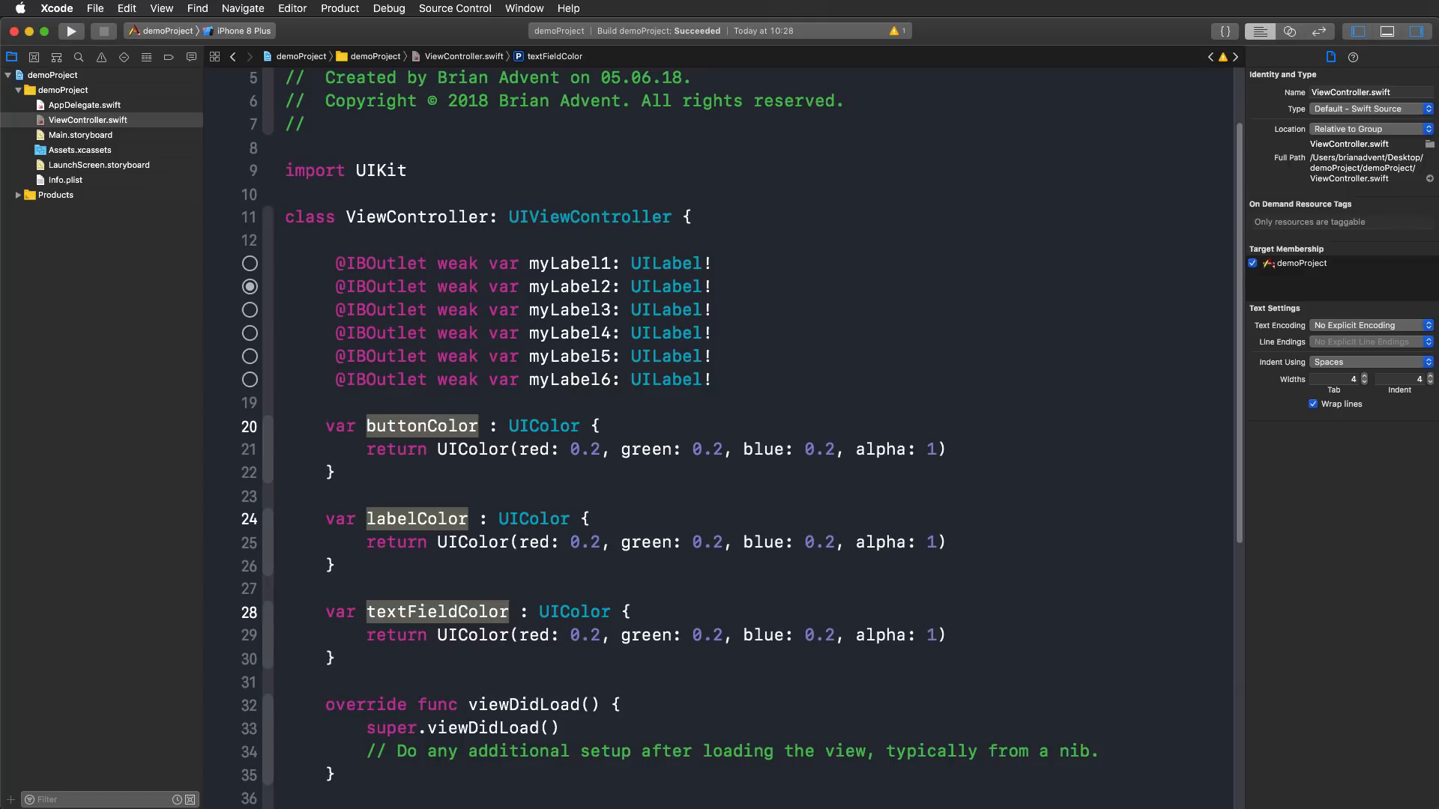
click(330, 472)
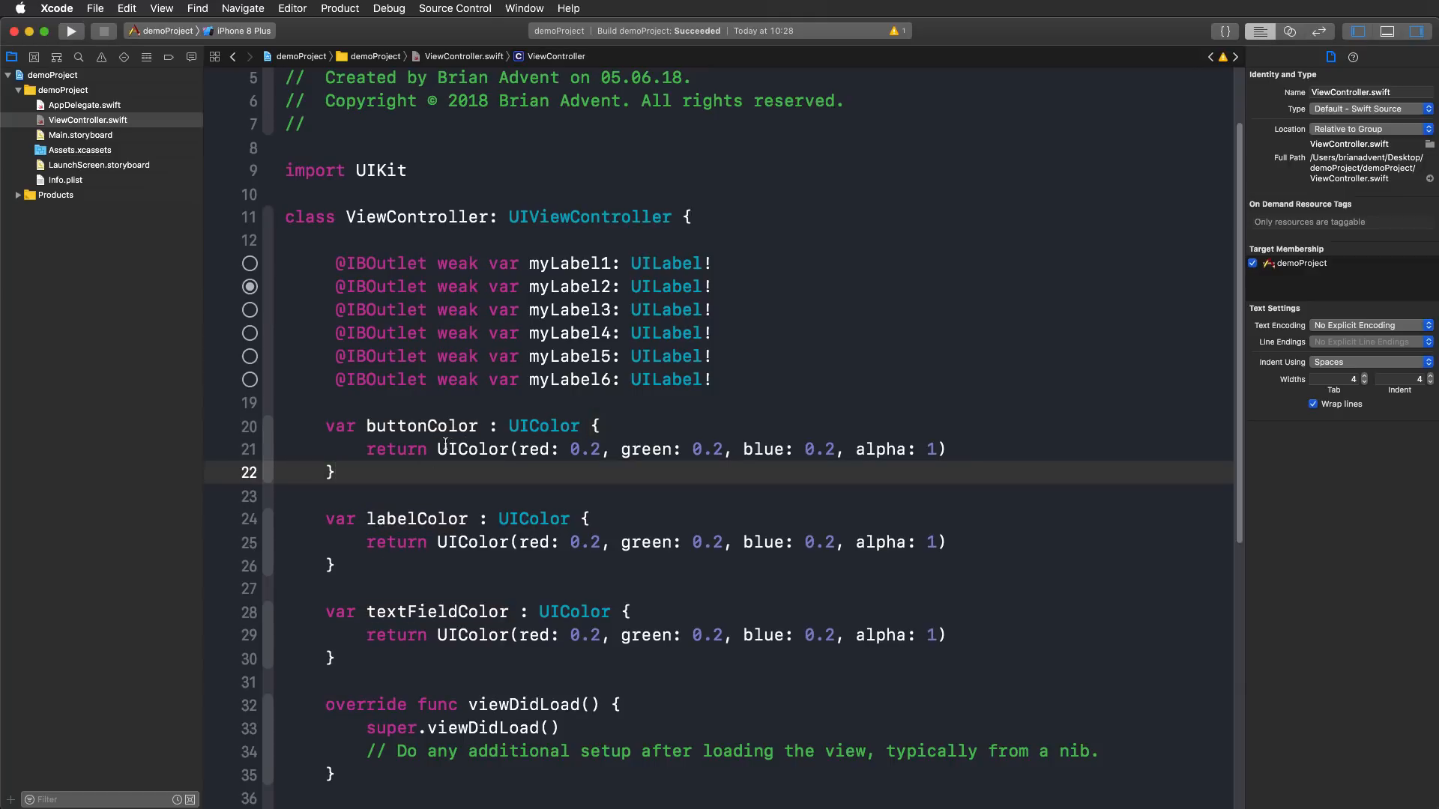
Make each color property return UIColor(named: "<its name>")! via three cursors
click(518, 450)
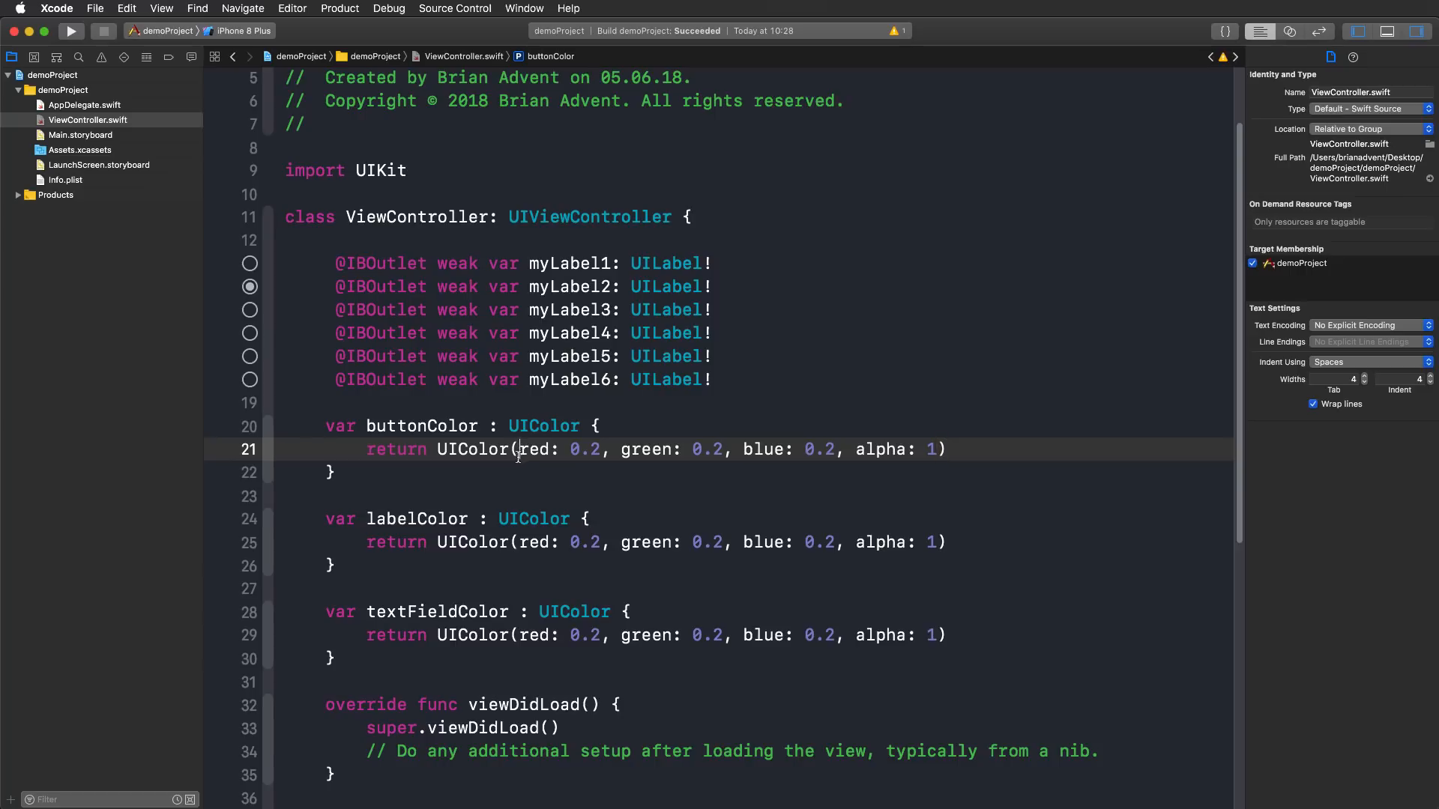
click(520, 541)
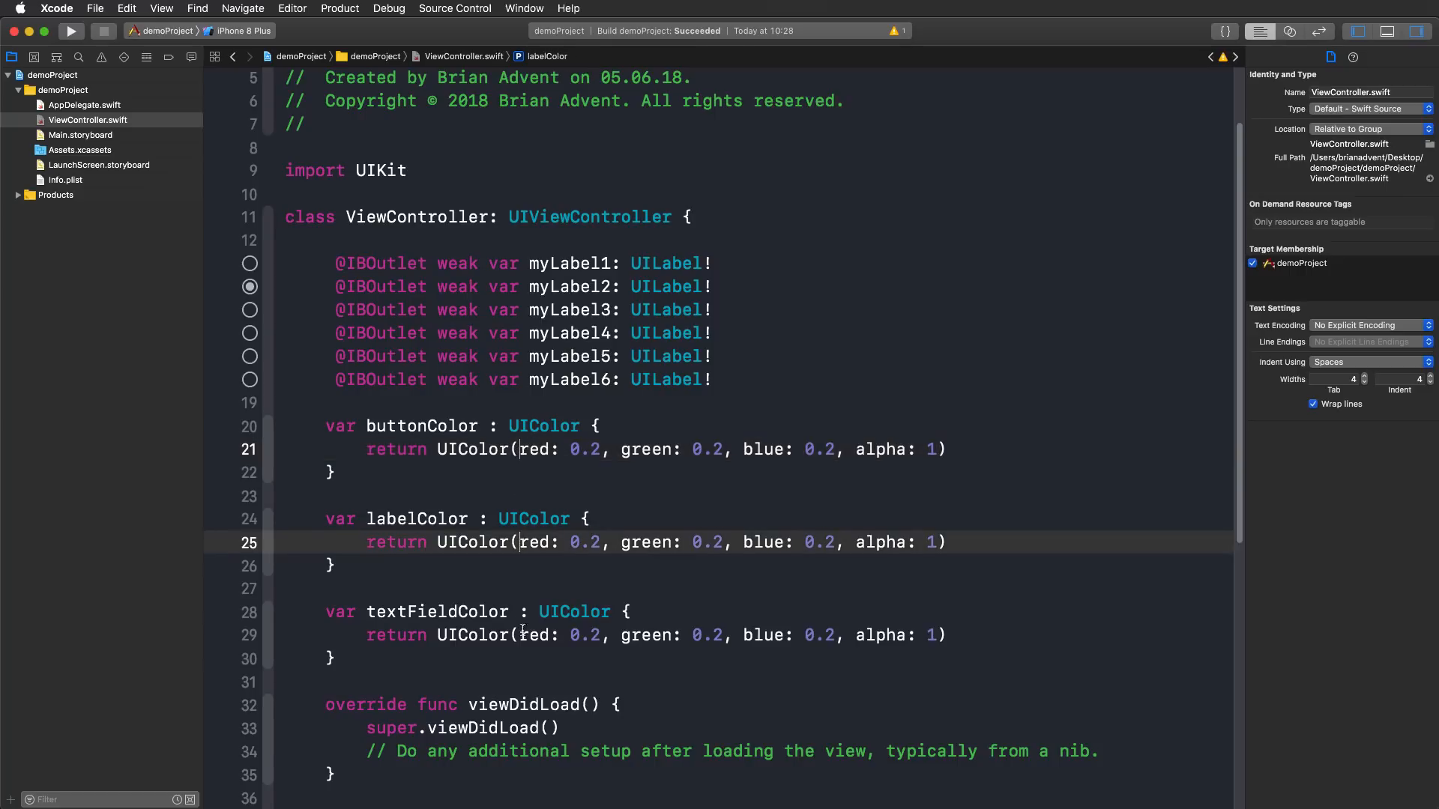
click(520, 634)
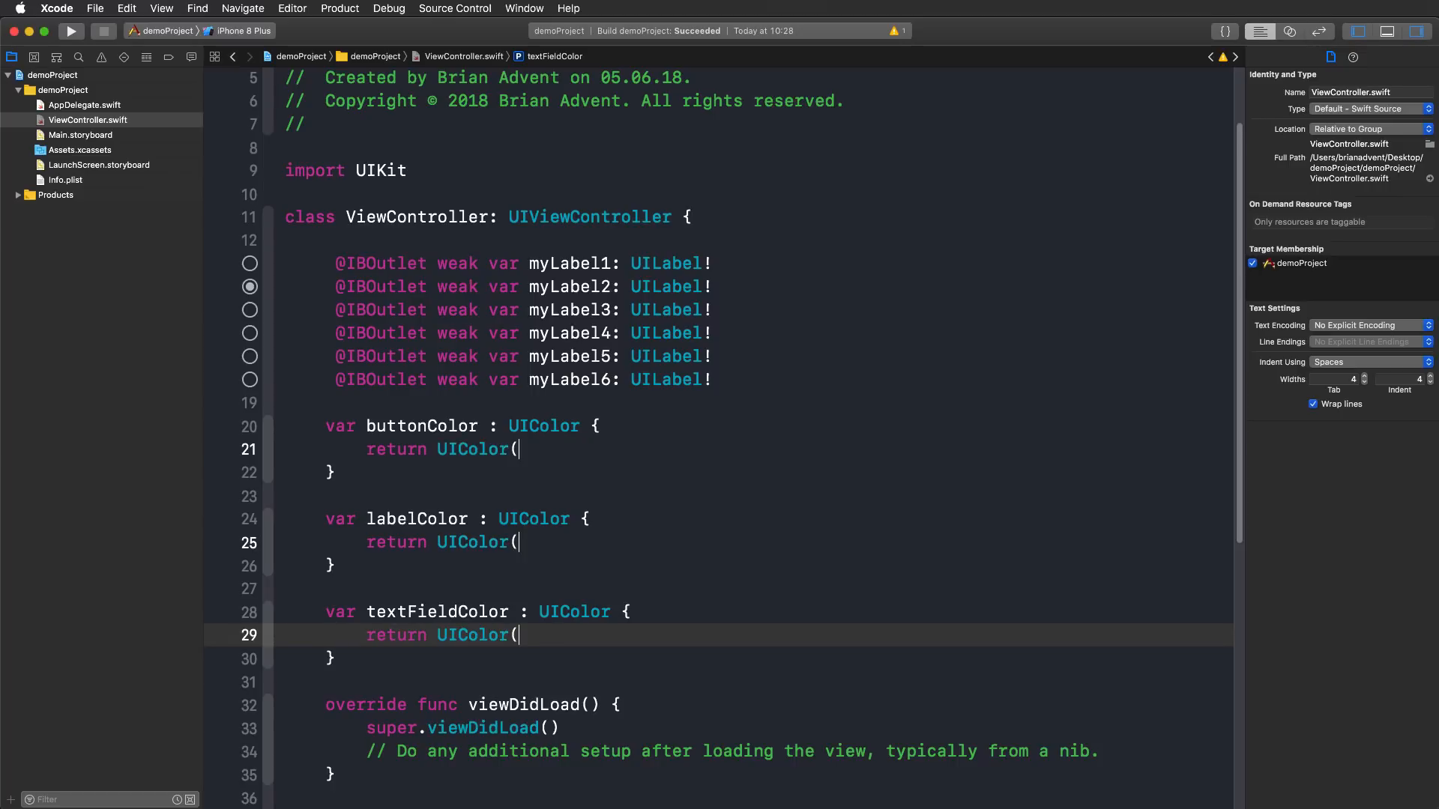
text(named:)
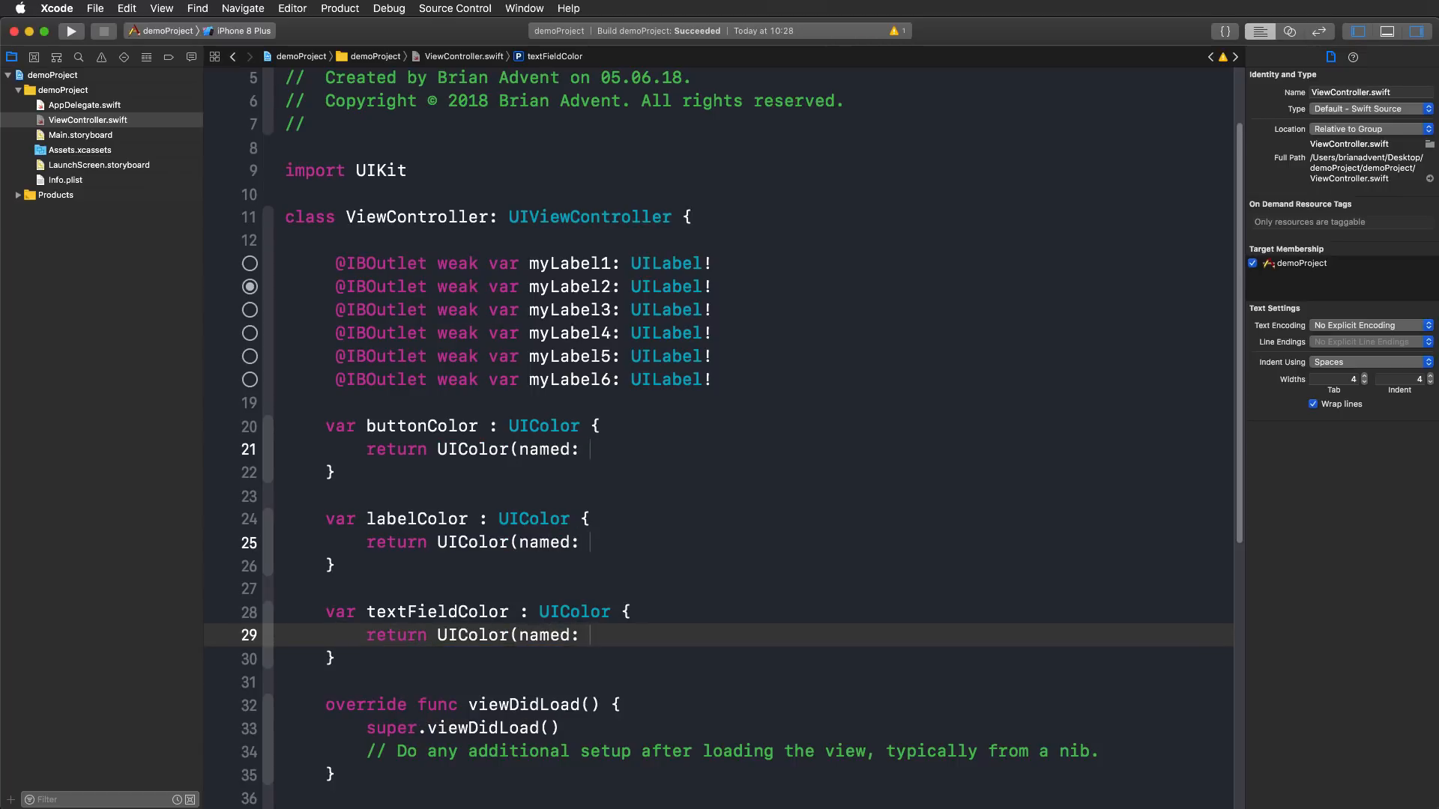
text("textFieldColor"))
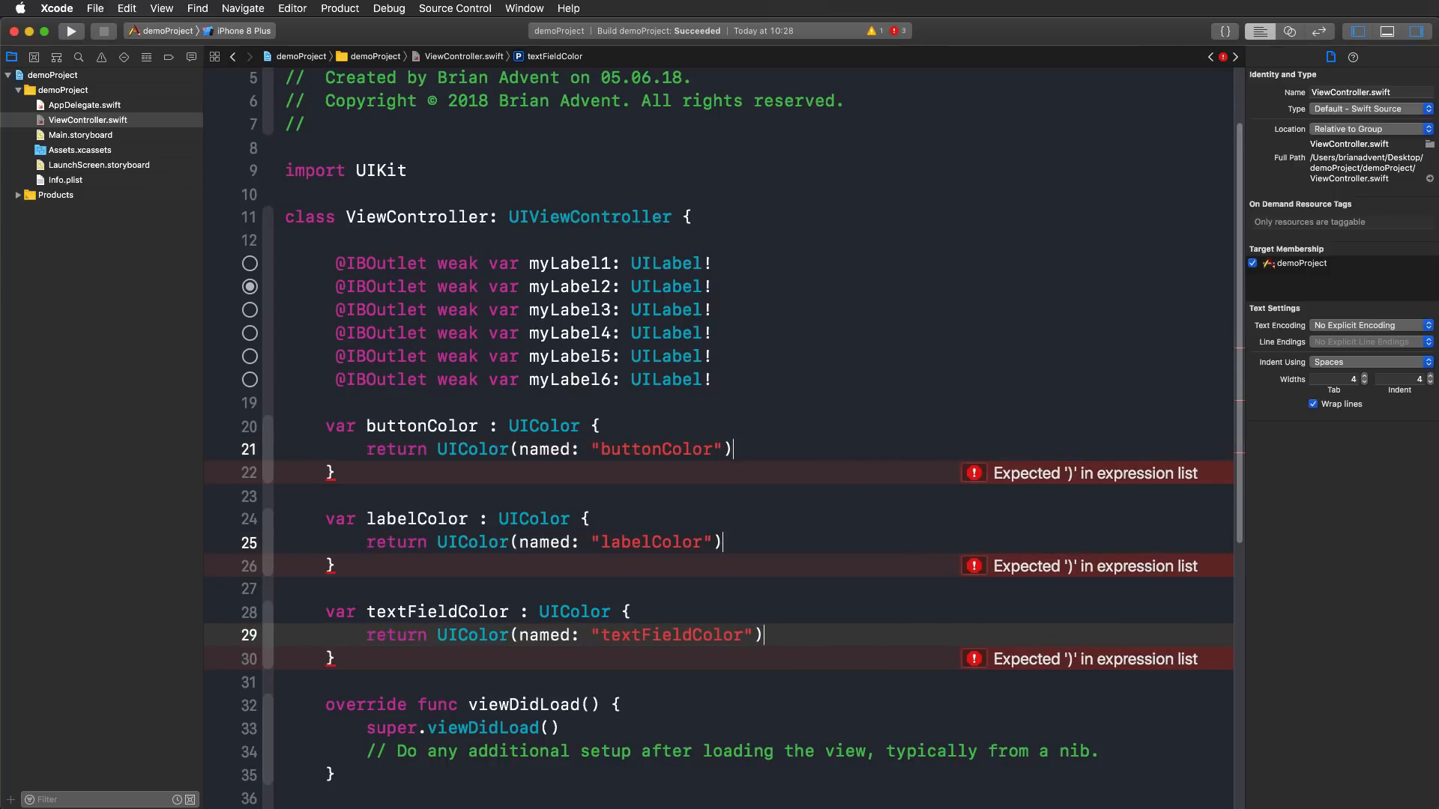
text(!)
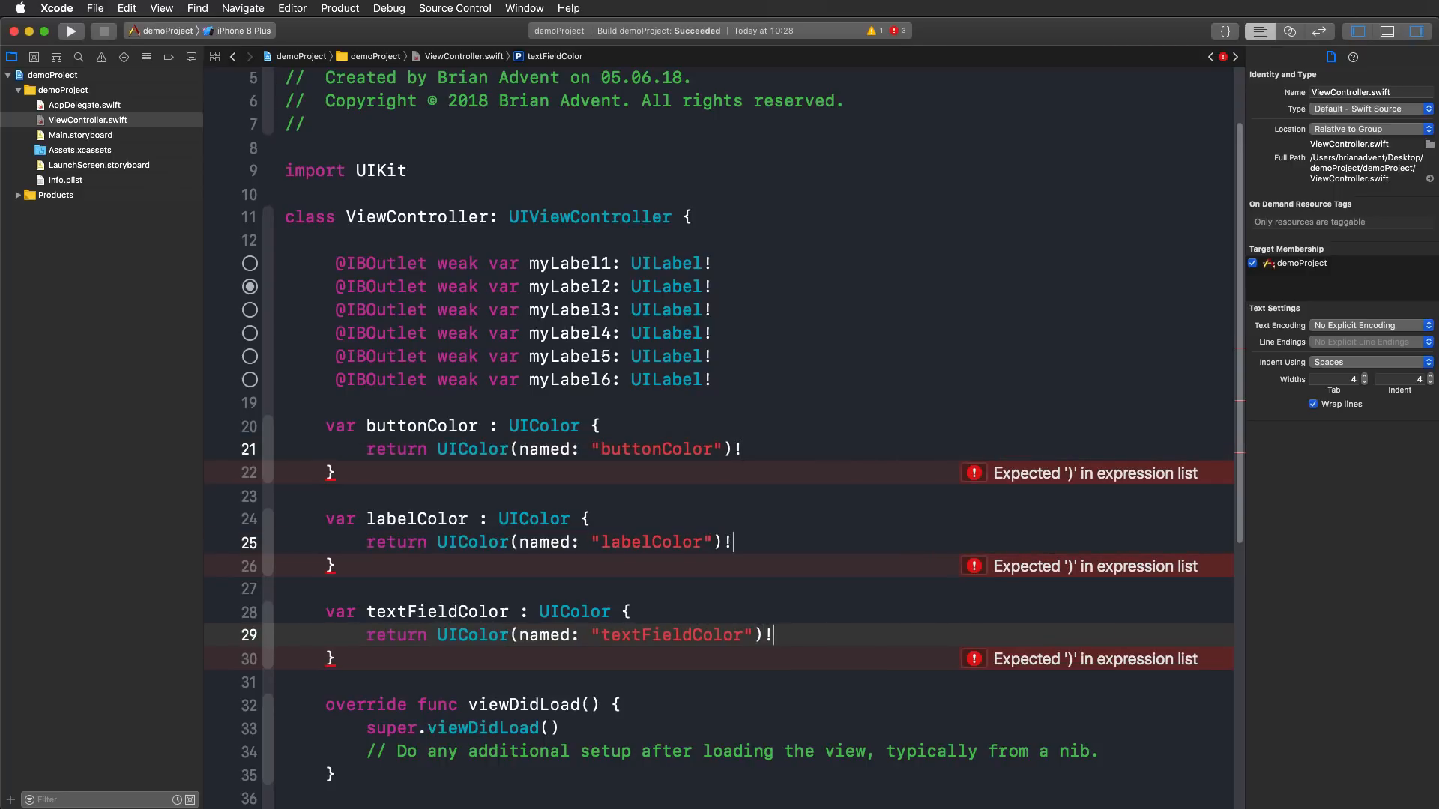
click(70, 30)
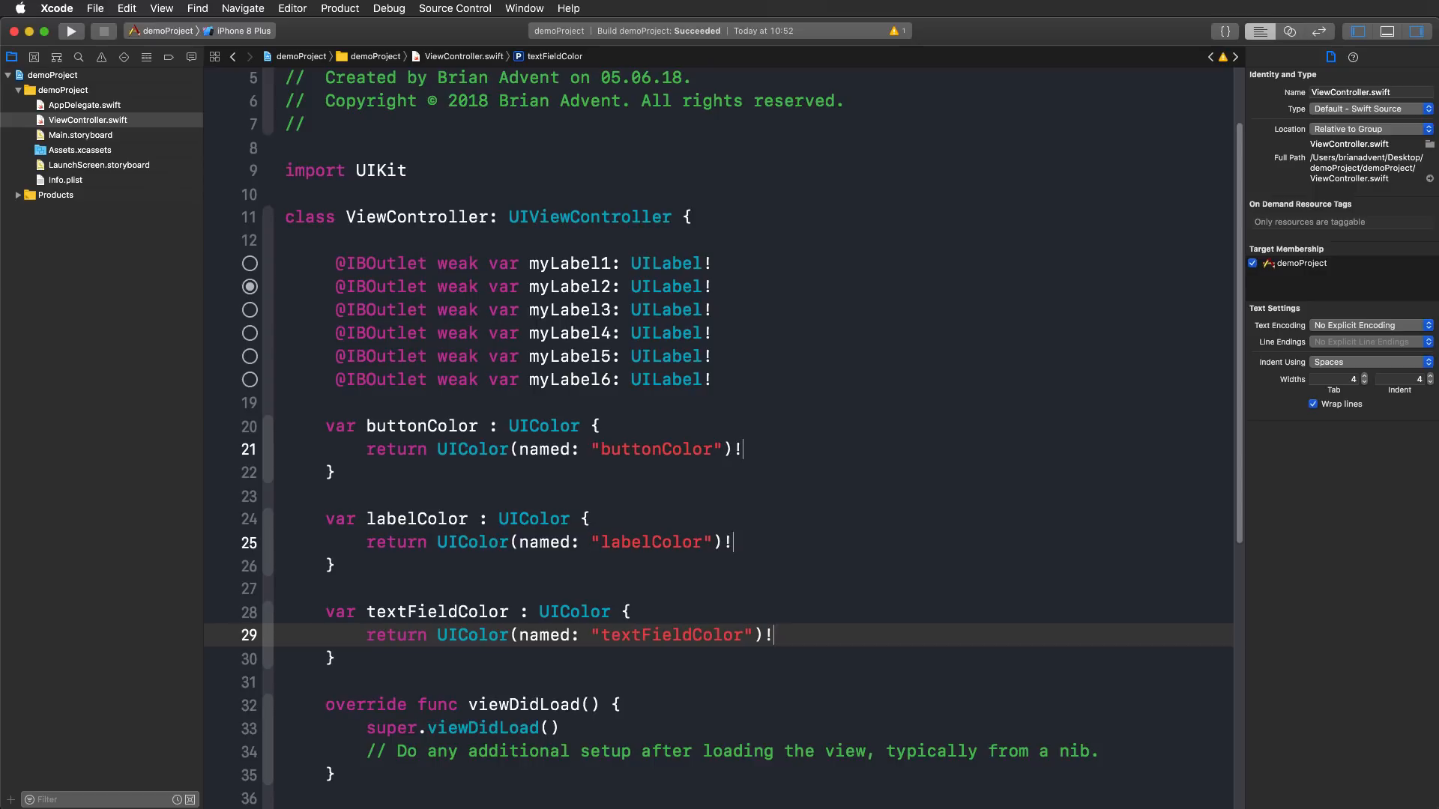
click(352, 263)
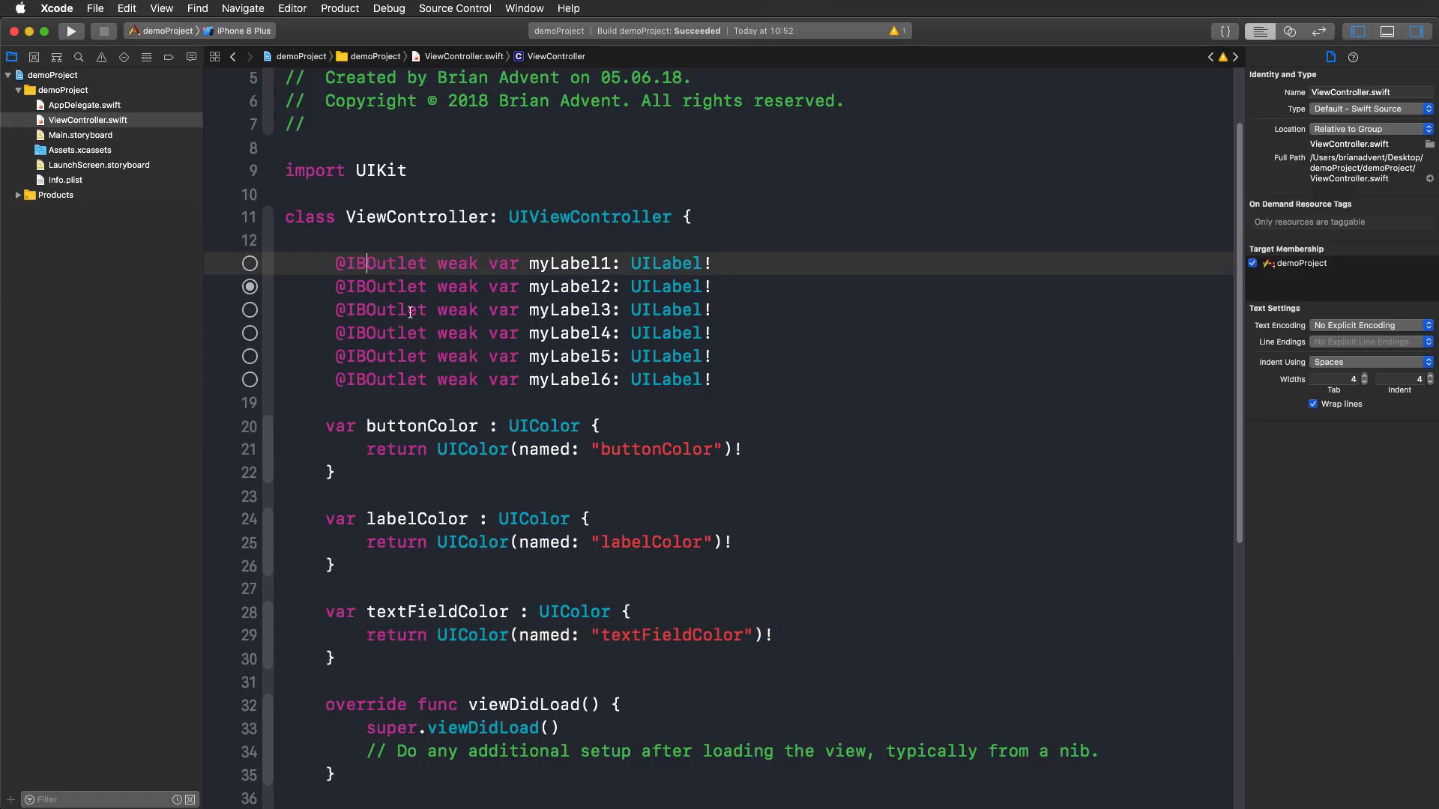
mouse_move(424, 511)
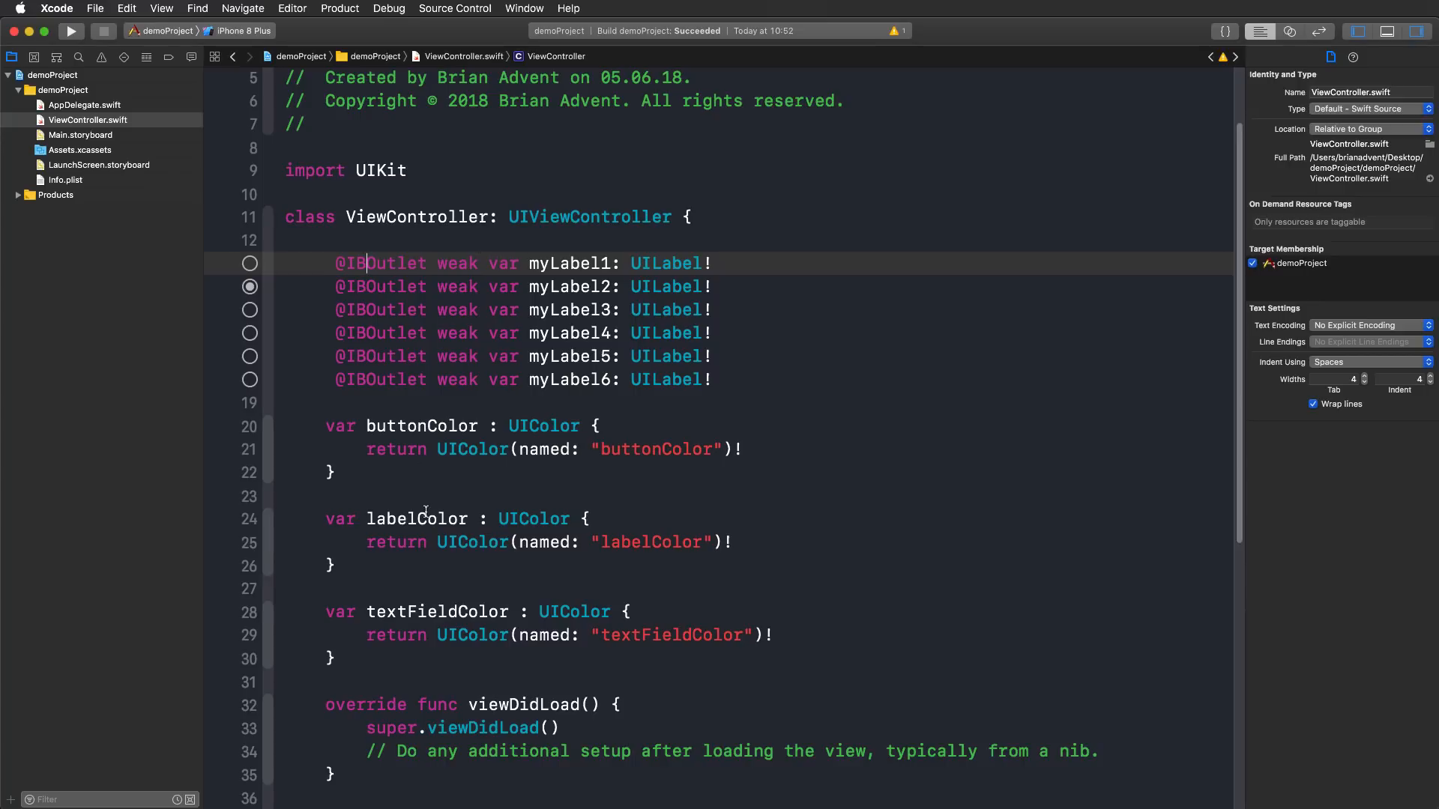
mouse_move(487, 355)
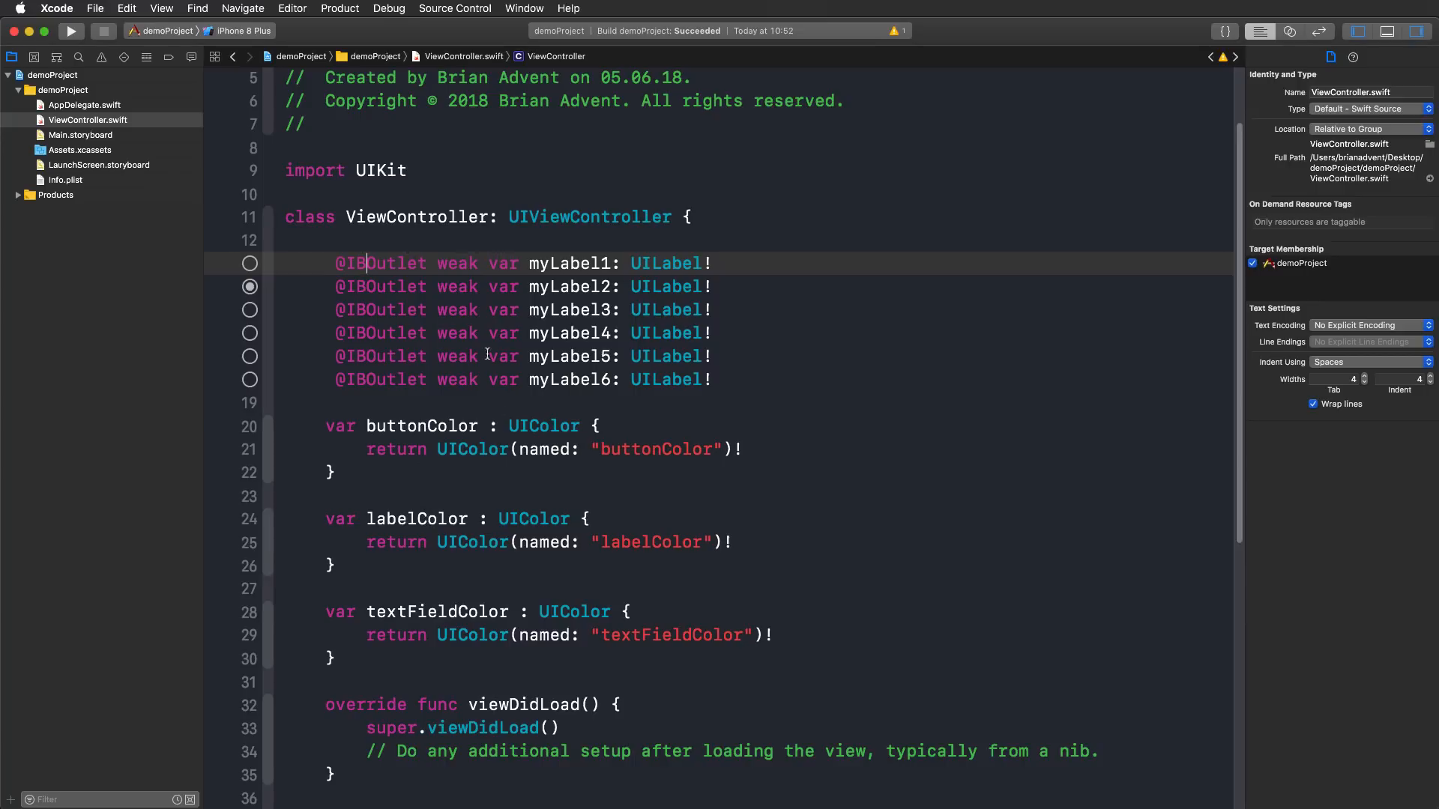
mouse_move(431, 278)
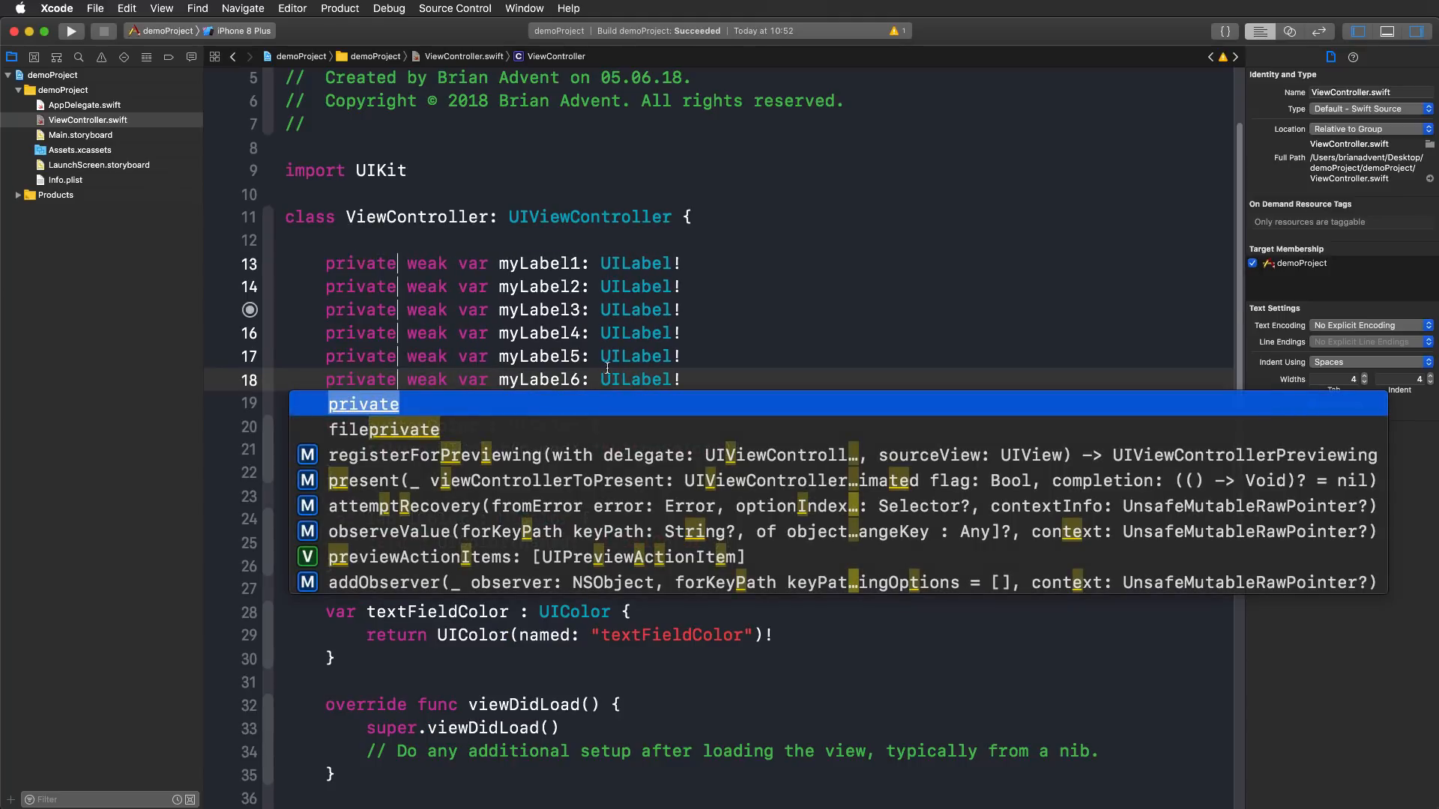
key(escape)
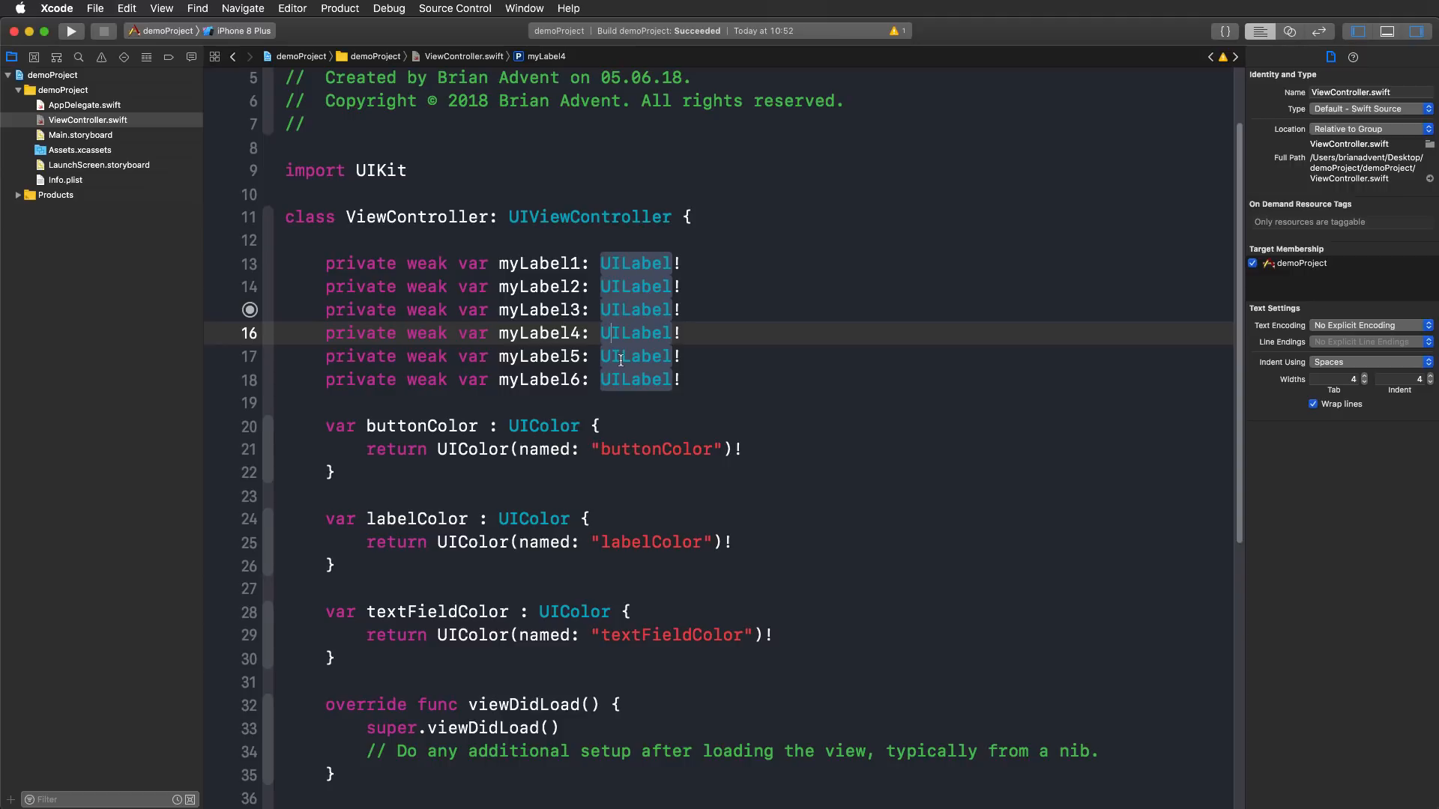
mouse_move(1016, 38)
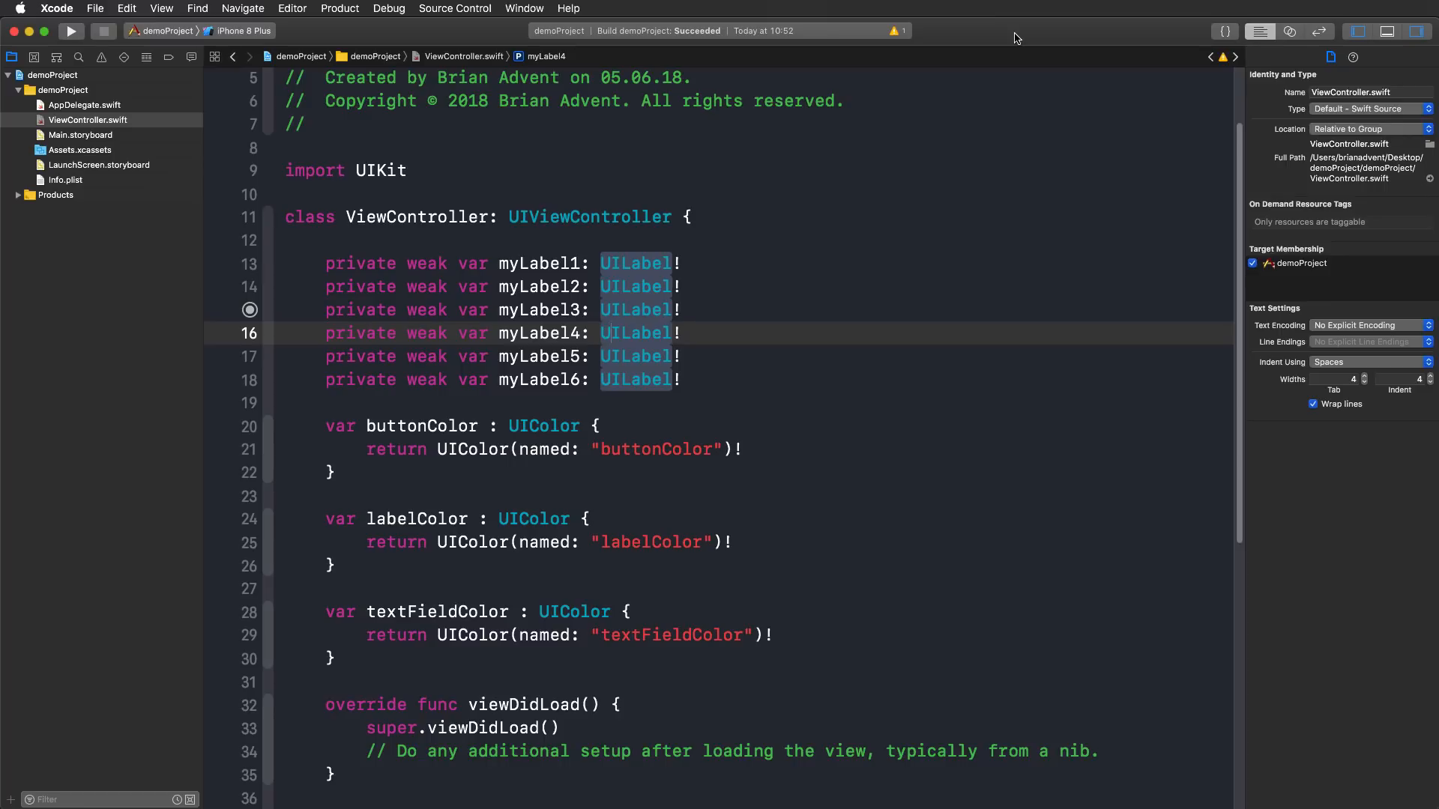